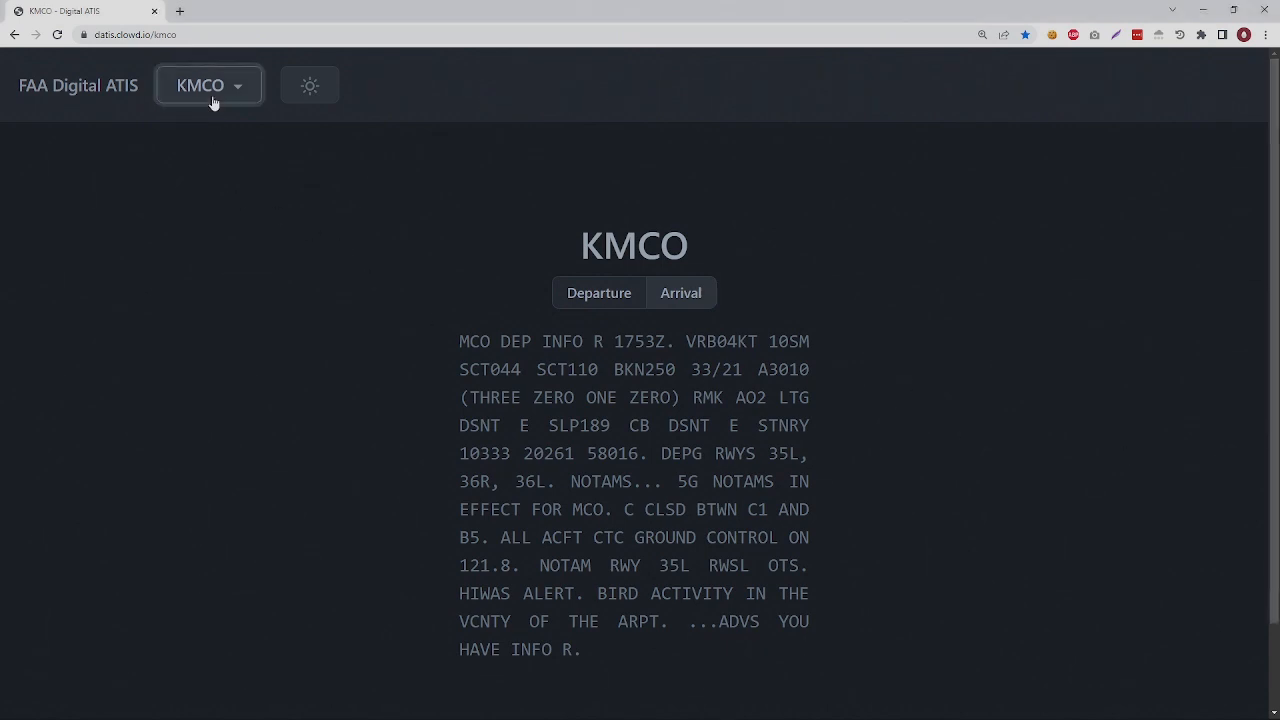
Switch the D-ATIS display from KMCO to KFLL and highlight its departing runways
left_click(208, 85)
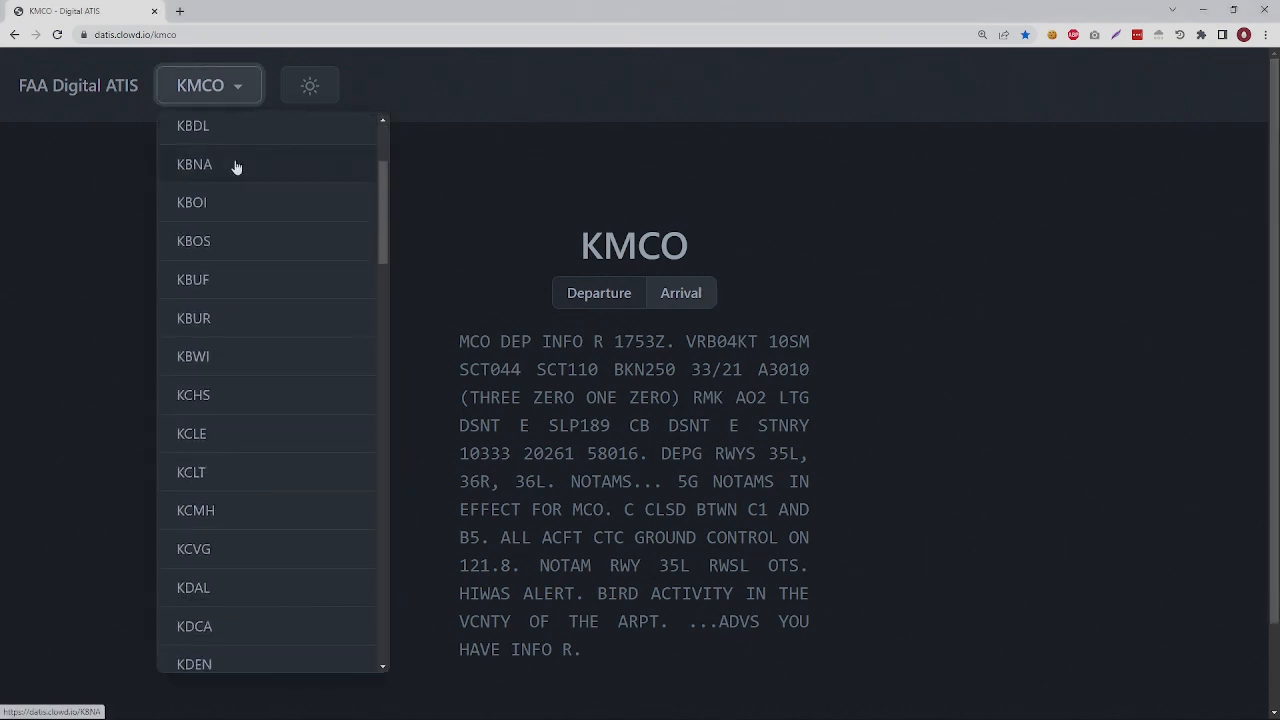
scroll("down", 3)
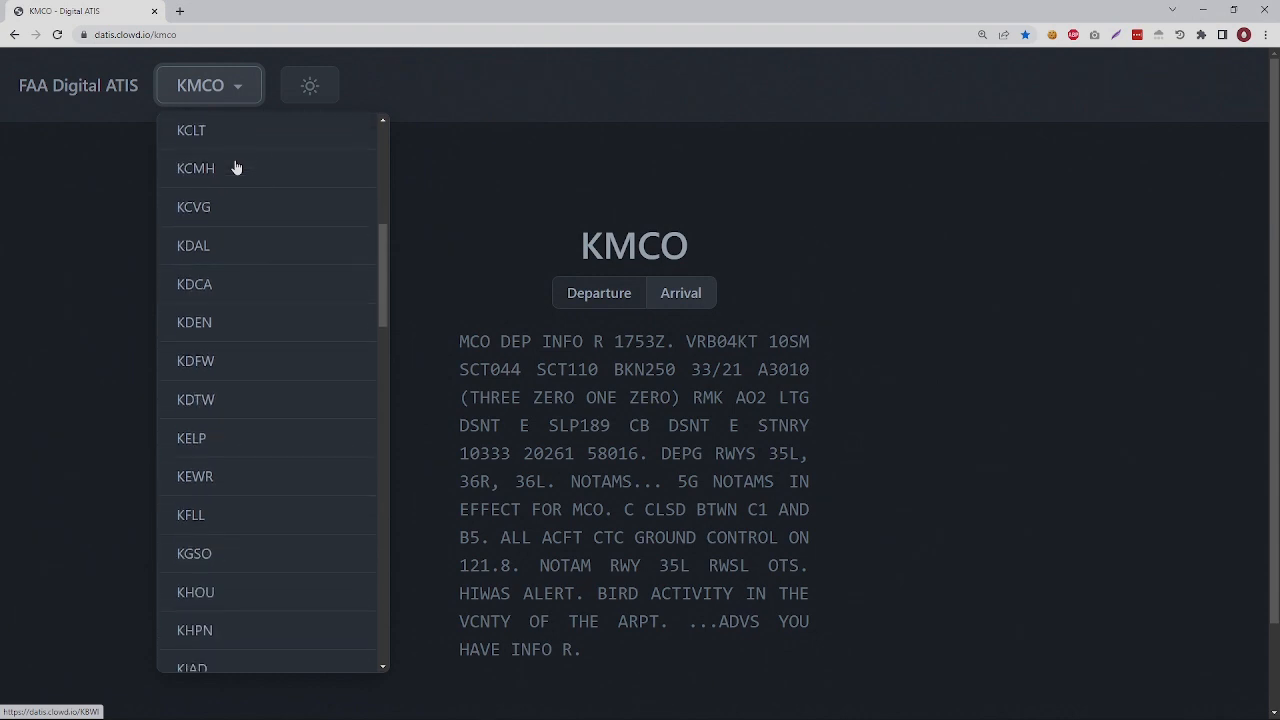
scroll("down", 3)
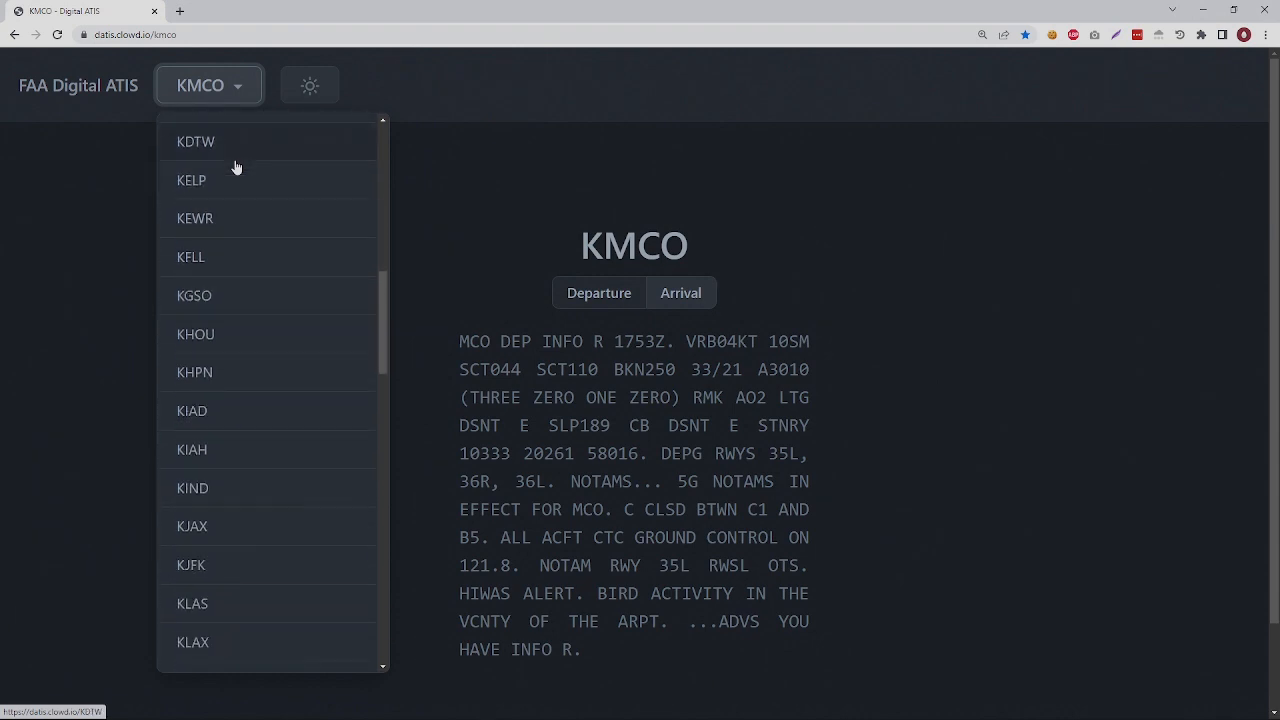
left_click(191, 256)
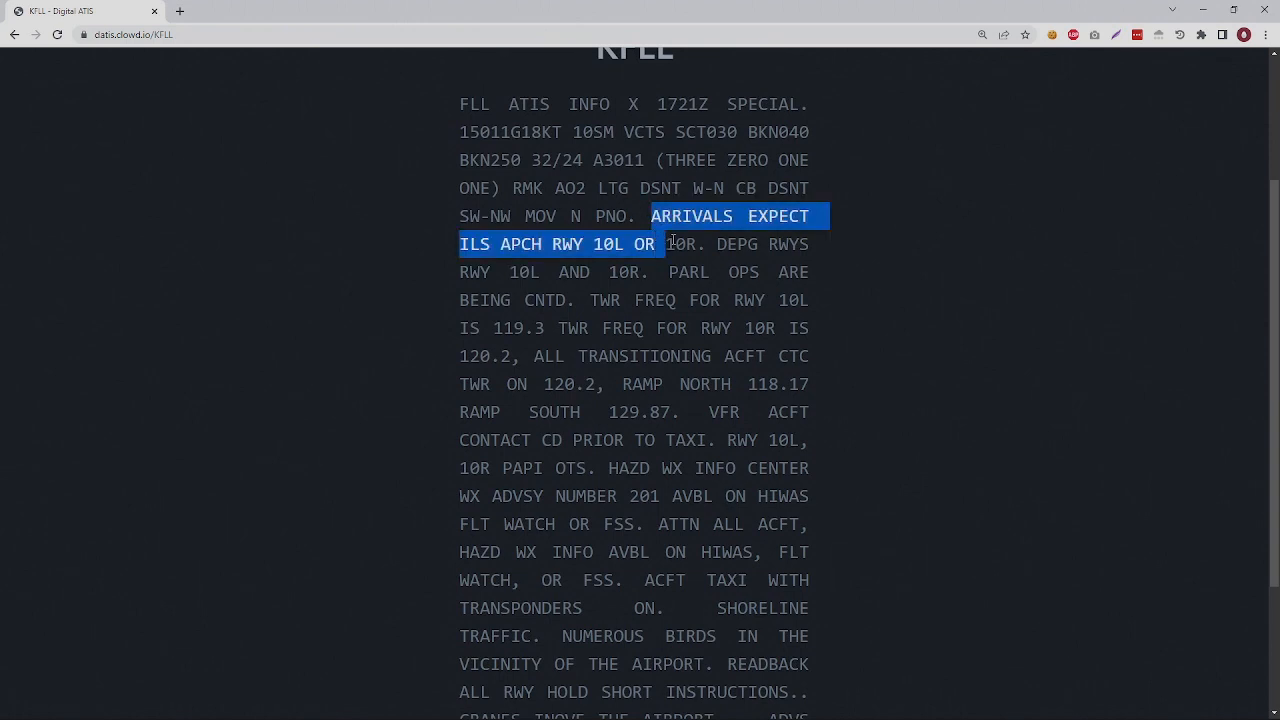
left_click(675, 244)
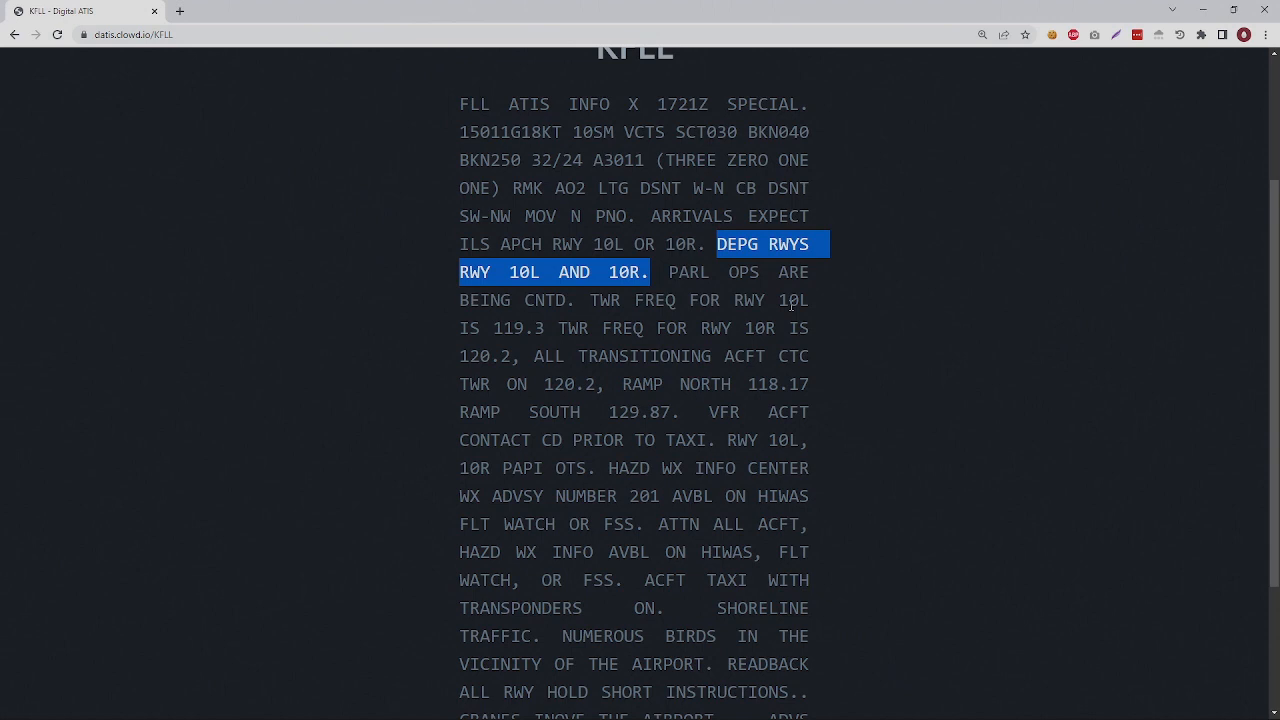
scroll("down", 3)
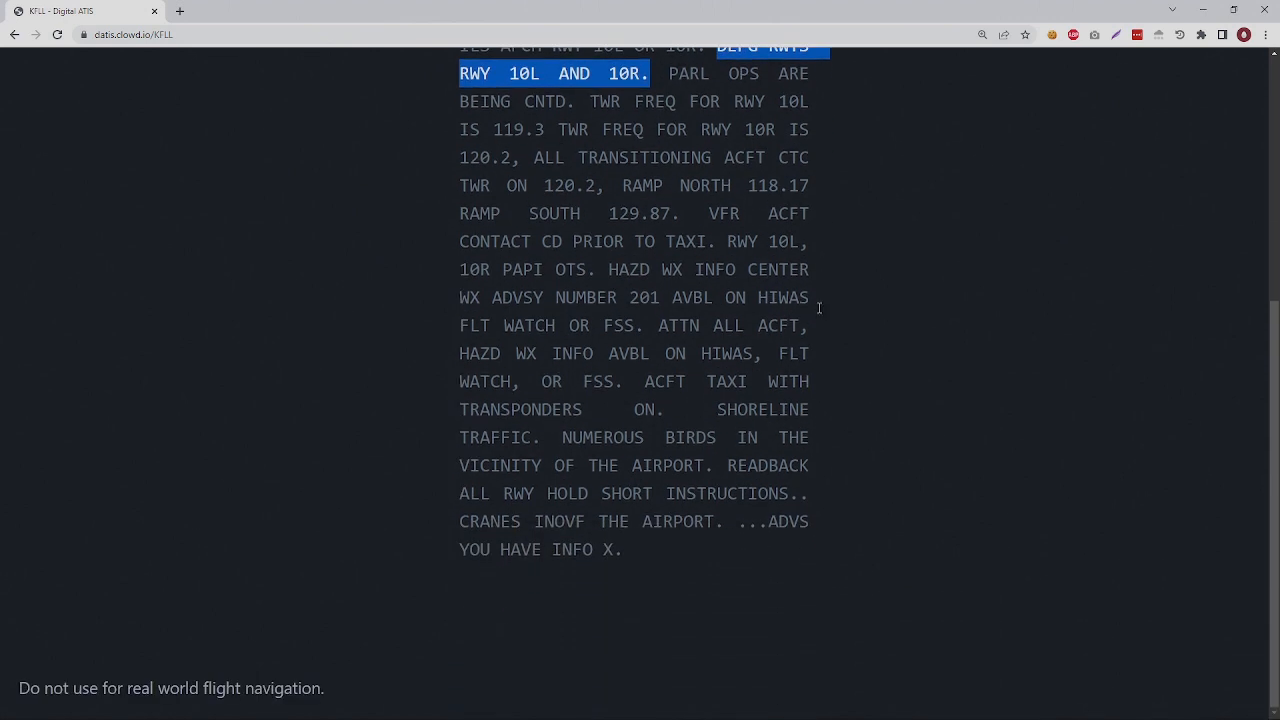
left_click(202, 85)
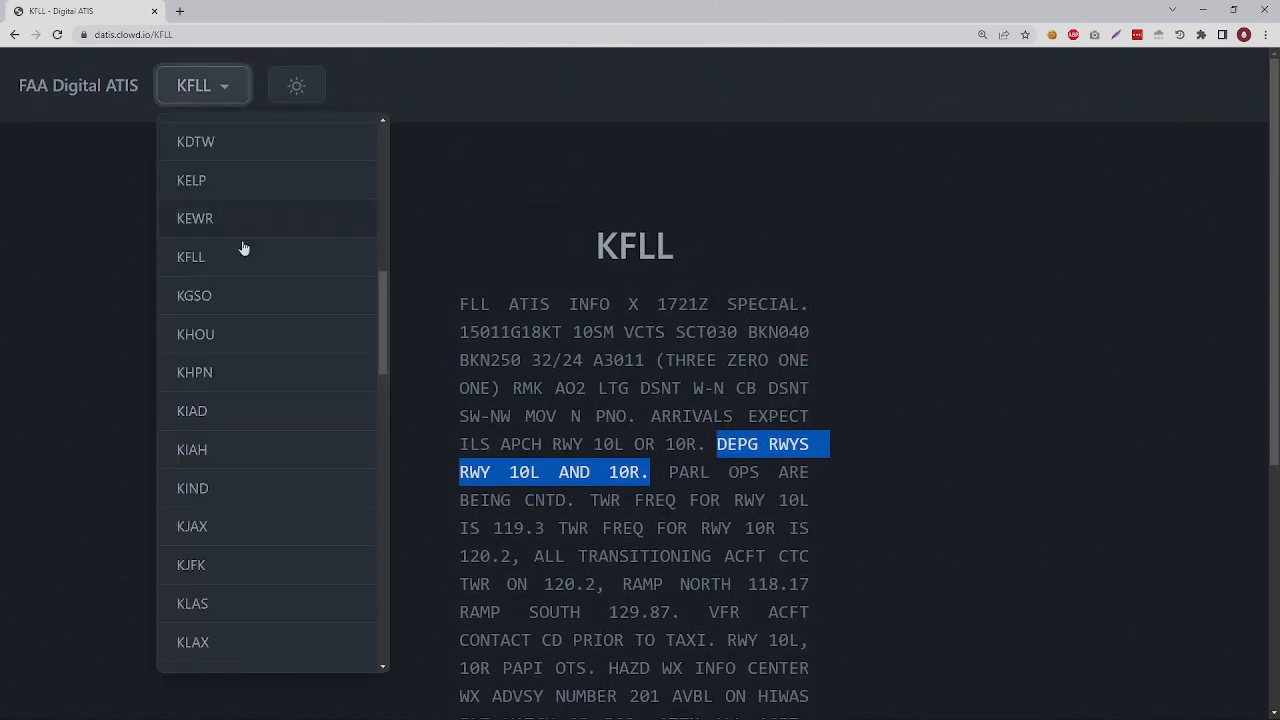
View the KLAX ATIS, then the KHPN ATIS
left_click(192, 642)
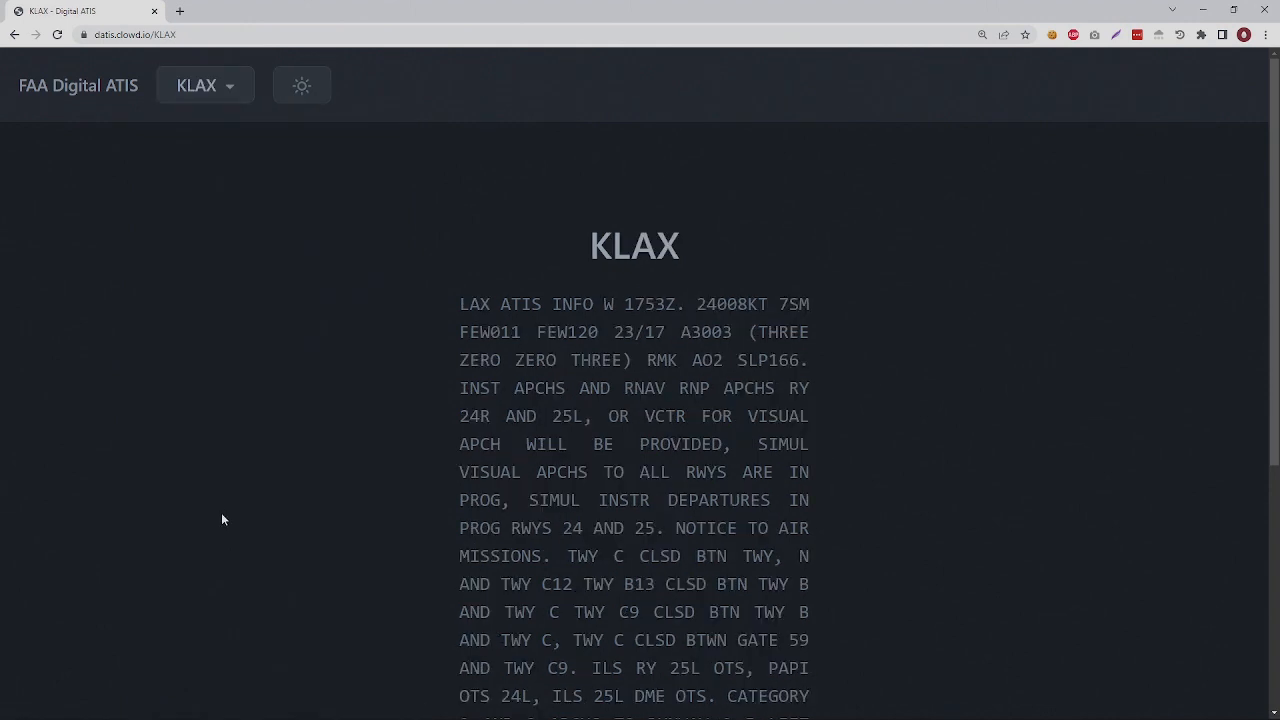
mouse_move(212, 133)
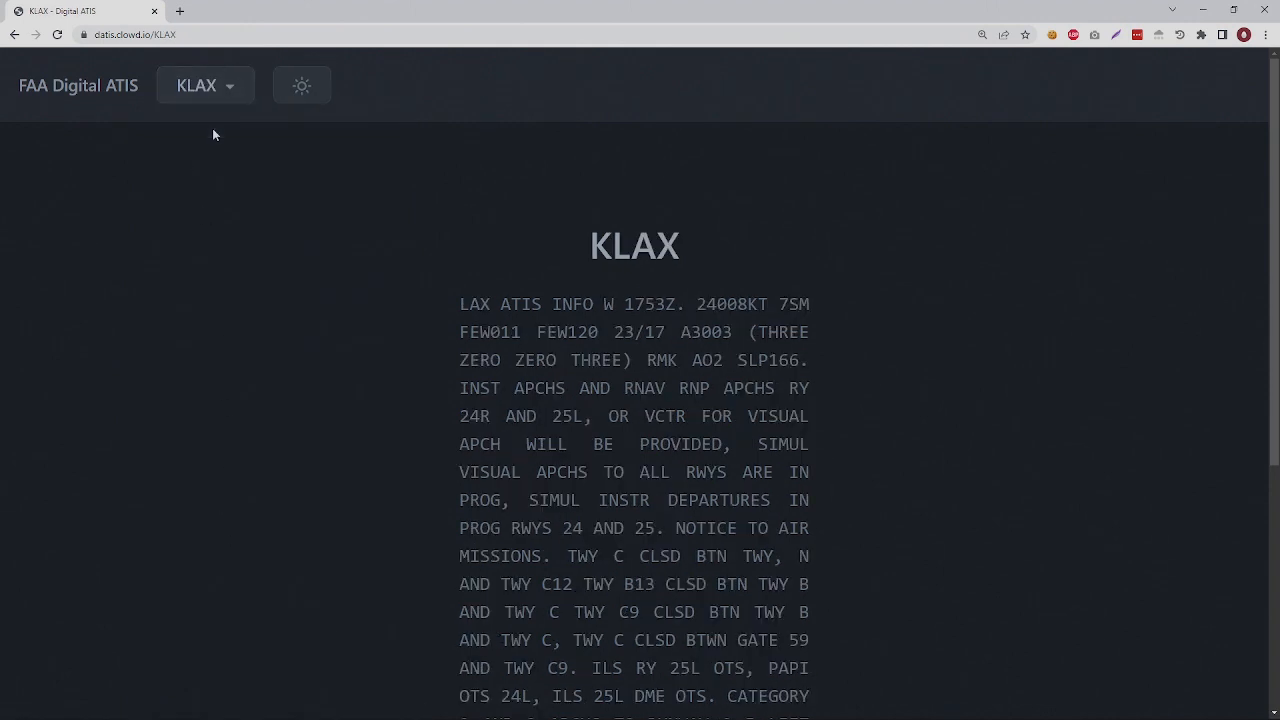
scroll("down", 3)
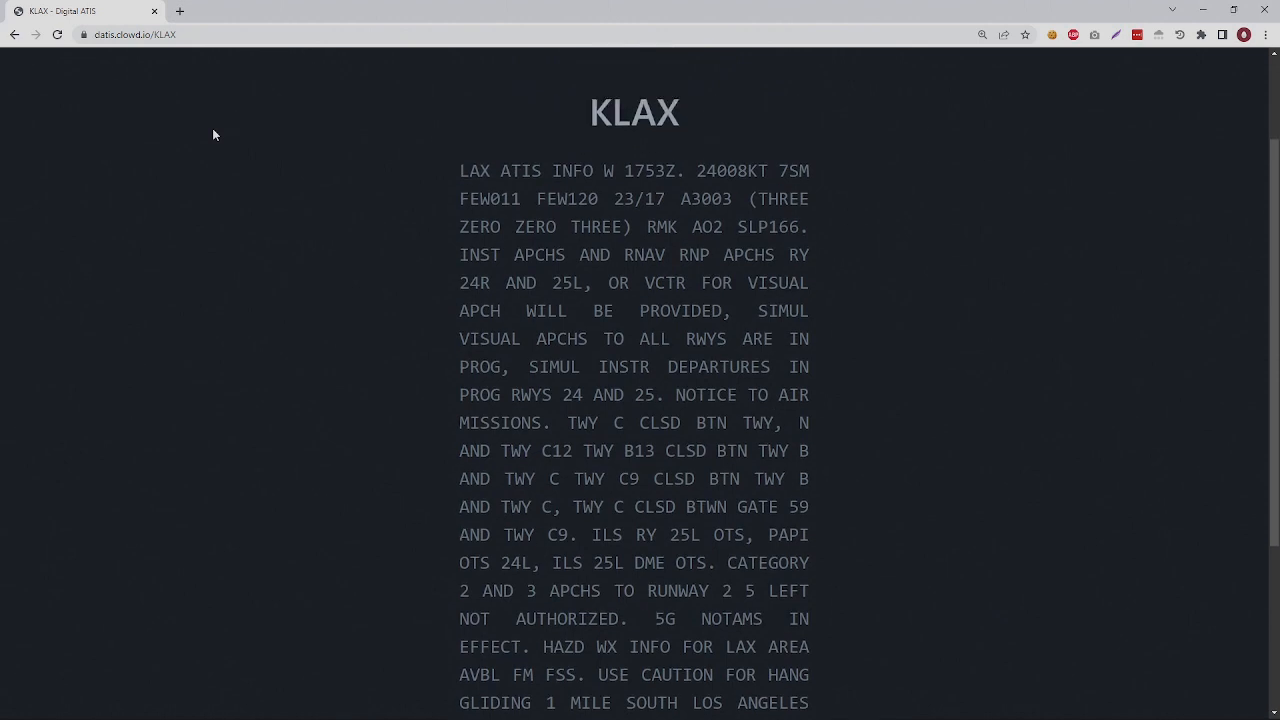
left_click(204, 84)
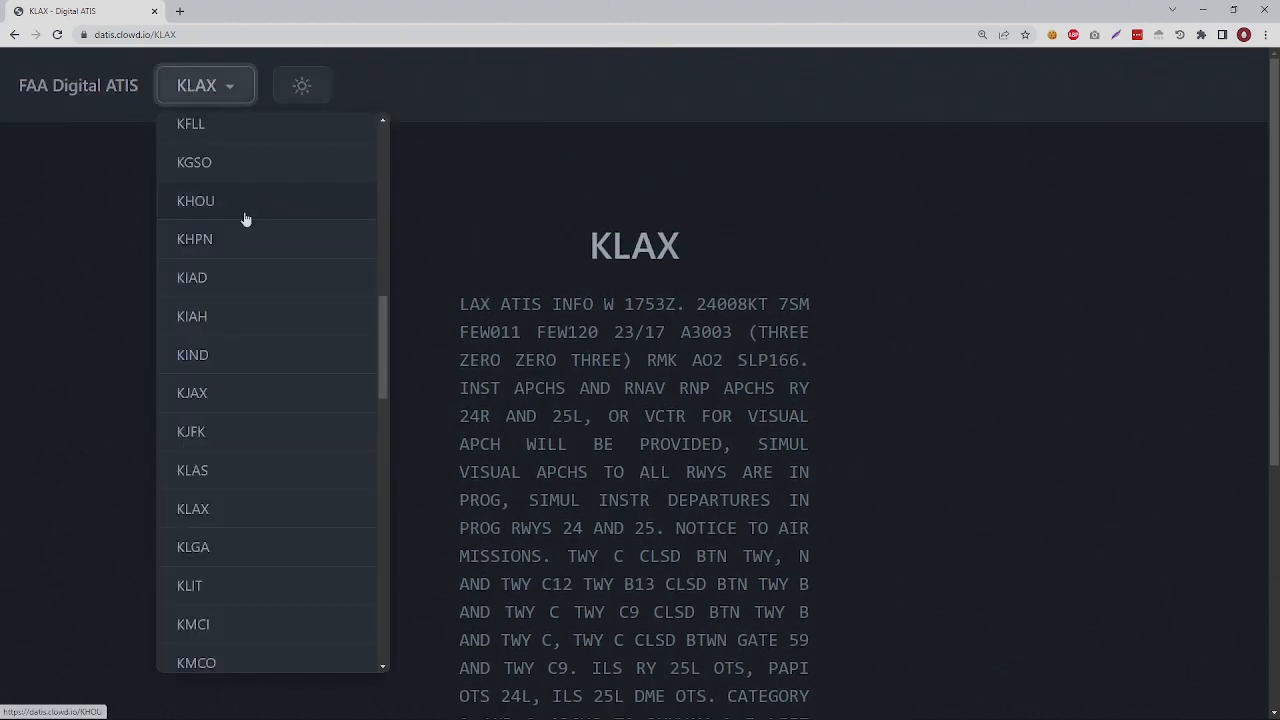
left_click(194, 238)
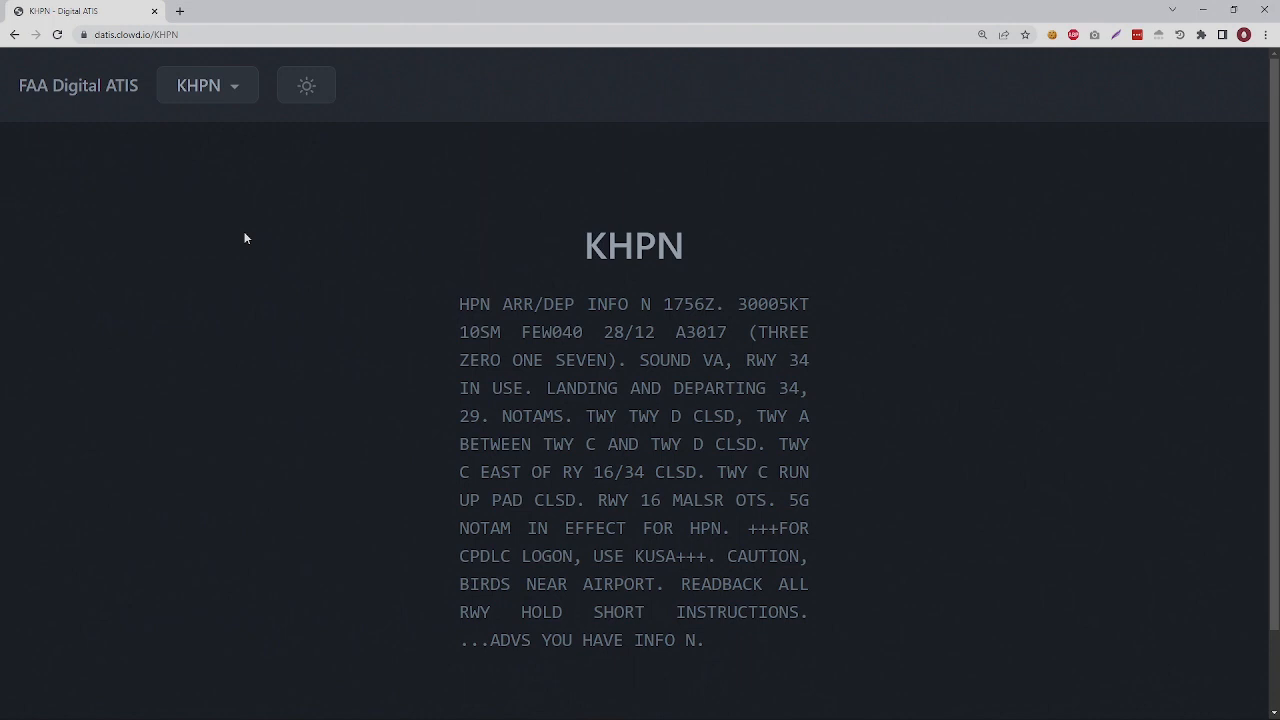
Show KATL's departure and arrival ATIS, highlighting departing runways and RNAV expectations
left_click(207, 85)
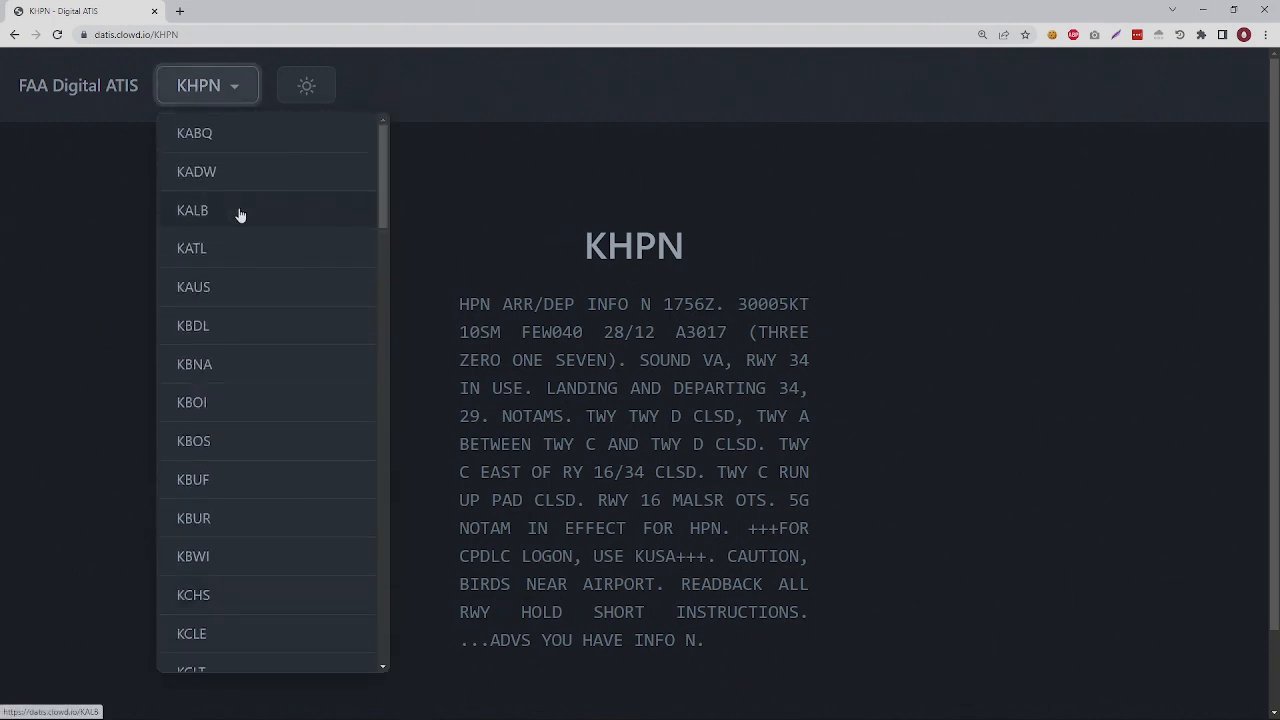
left_click(191, 248)
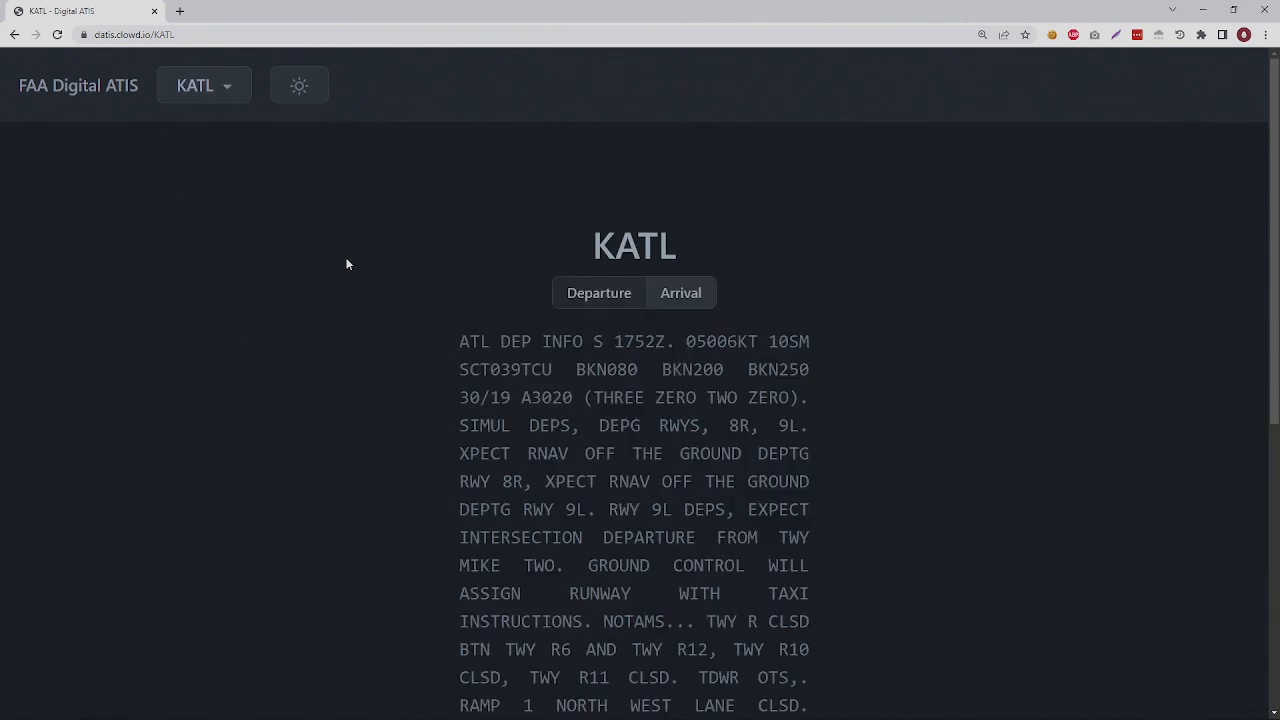
scroll("down", 3)
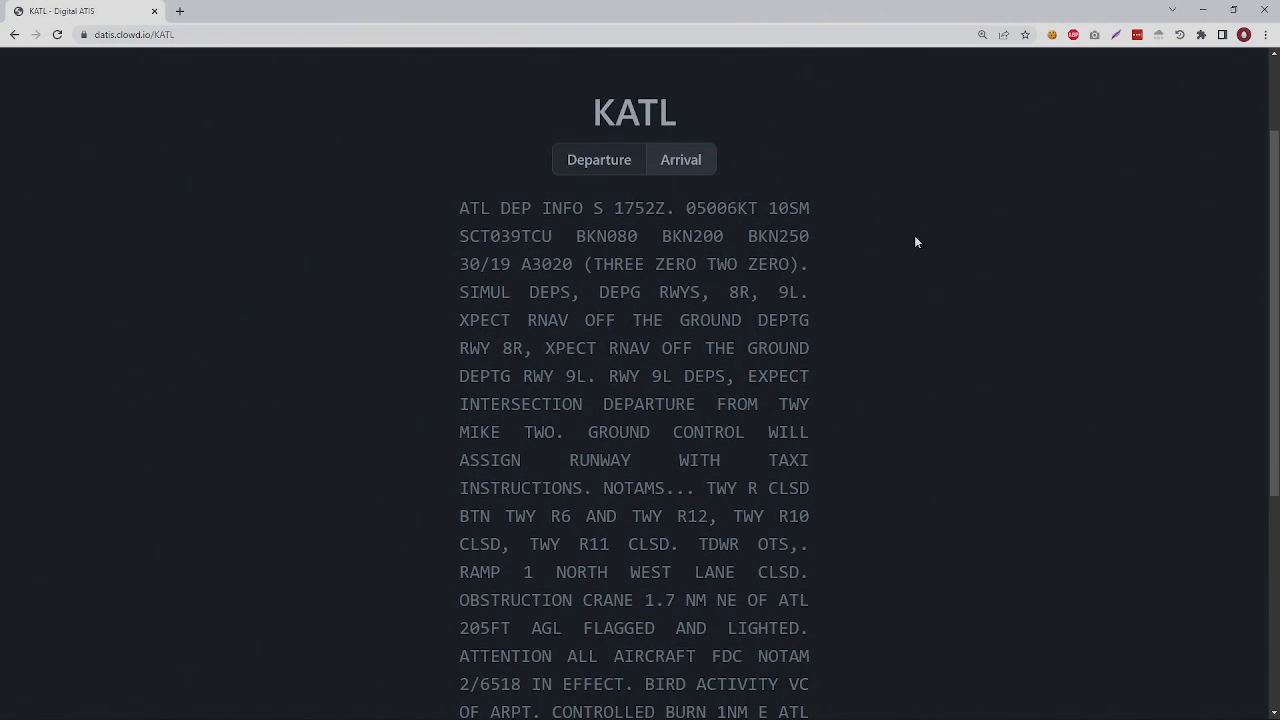
left_click(680, 159)
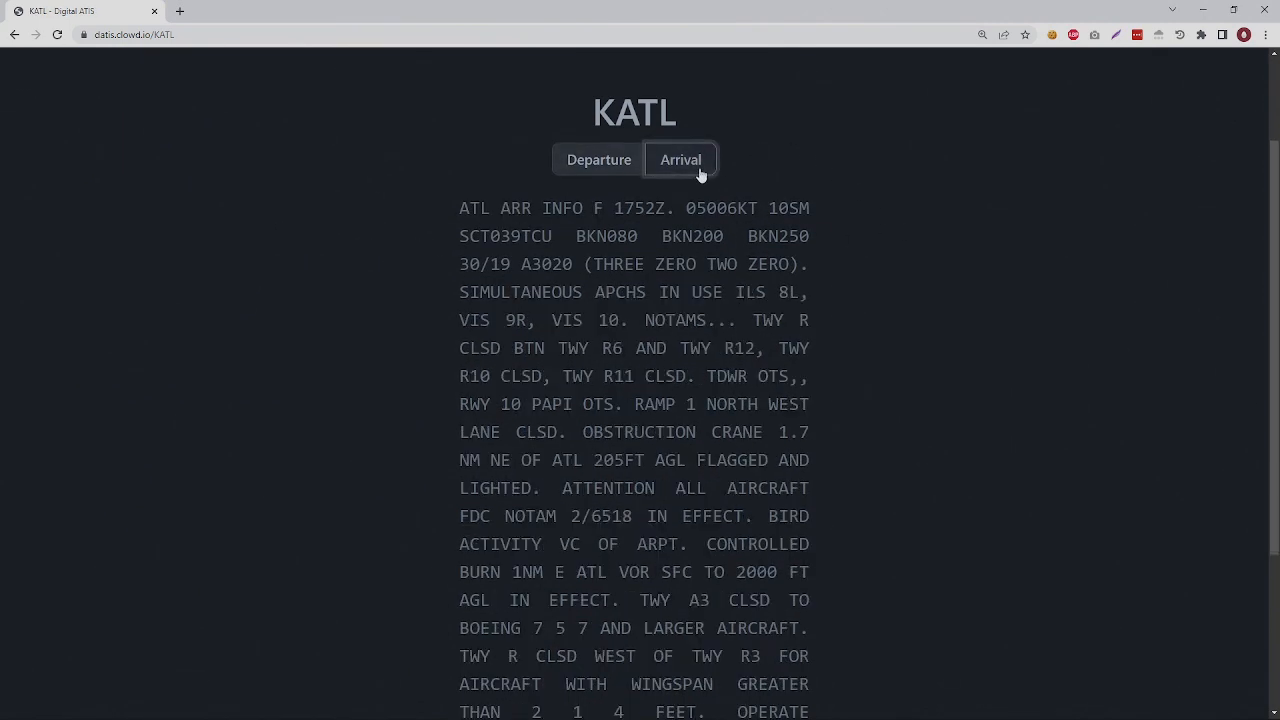
left_click(598, 159)
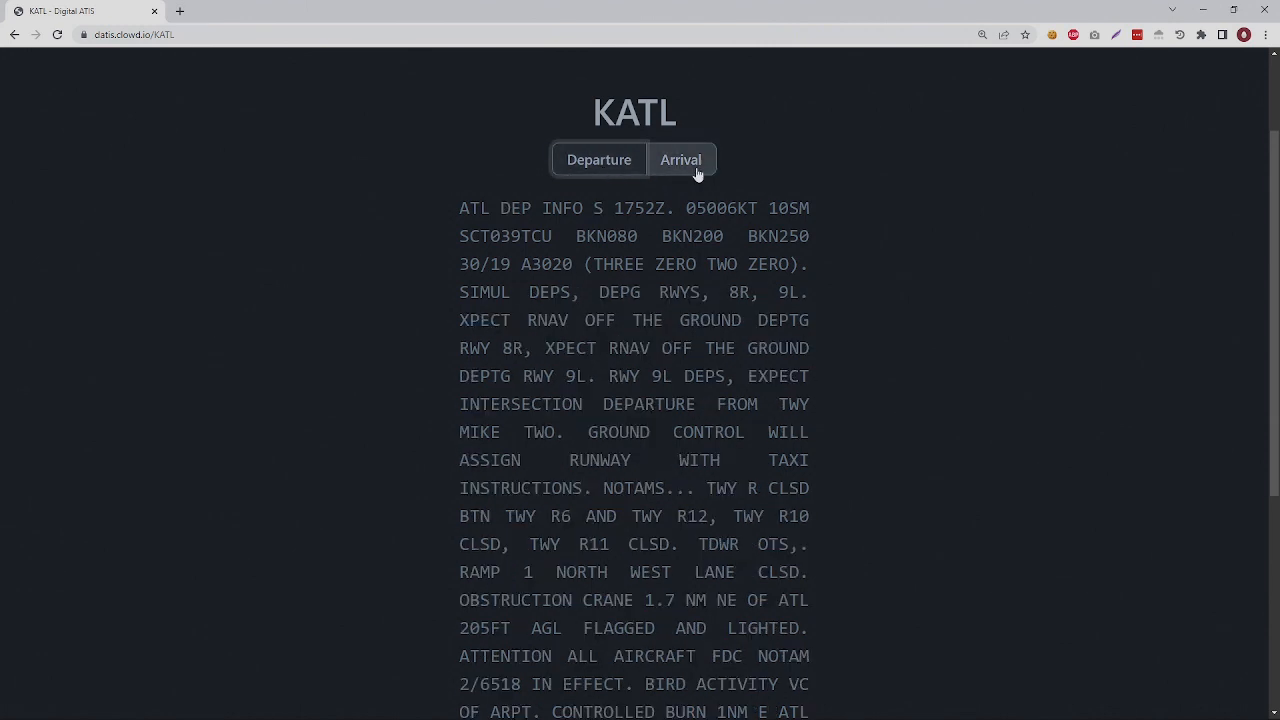
left_click_drag(597, 292, 728, 348)
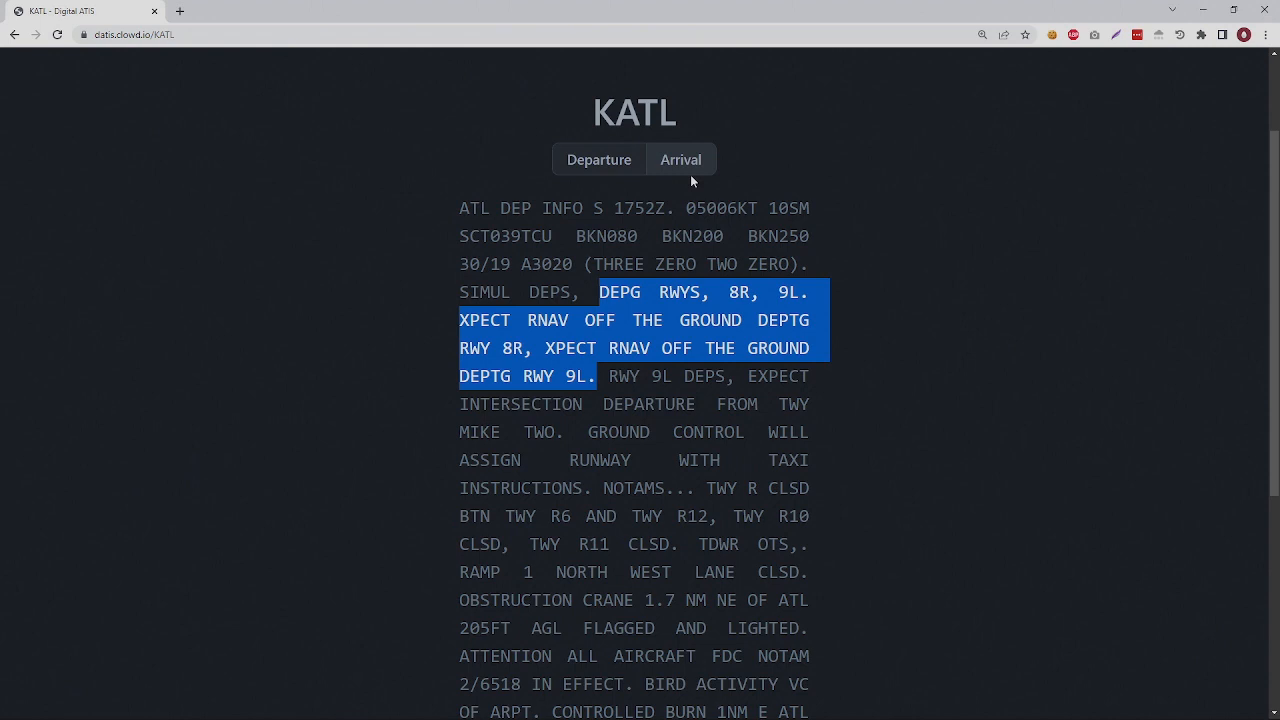
left_click(680, 159)
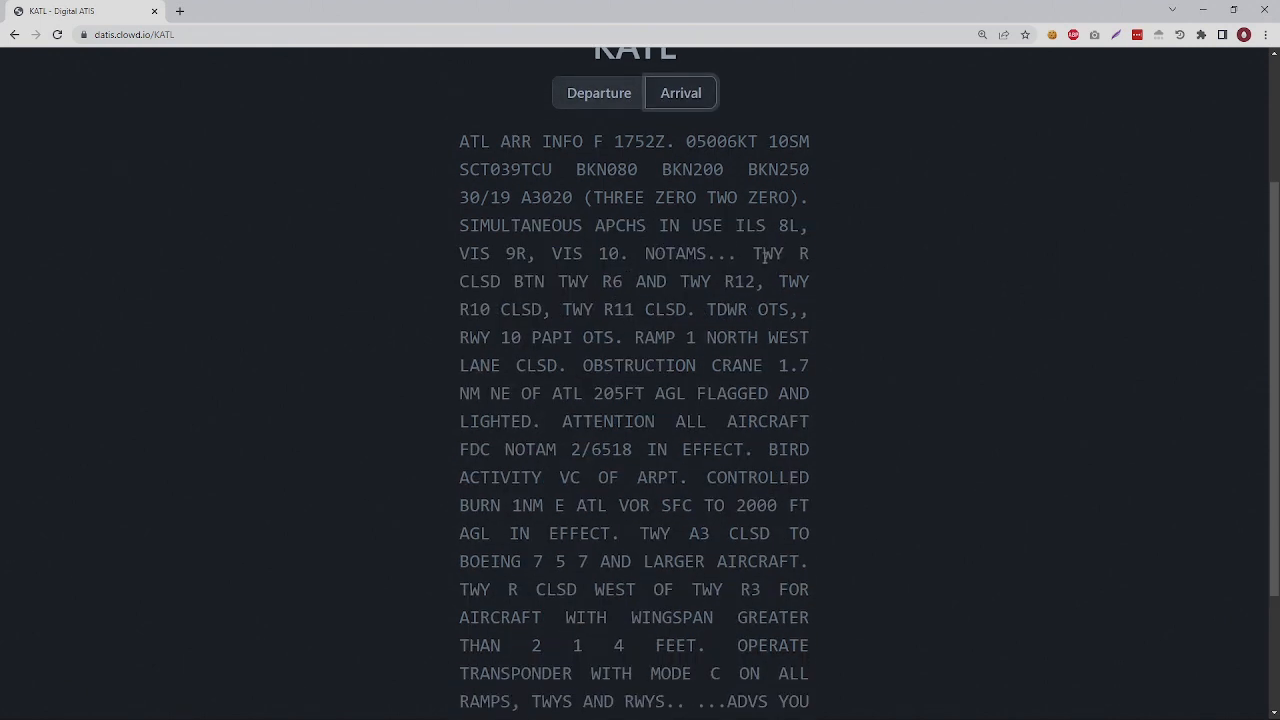
left_click_drag(750, 253, 588, 365)
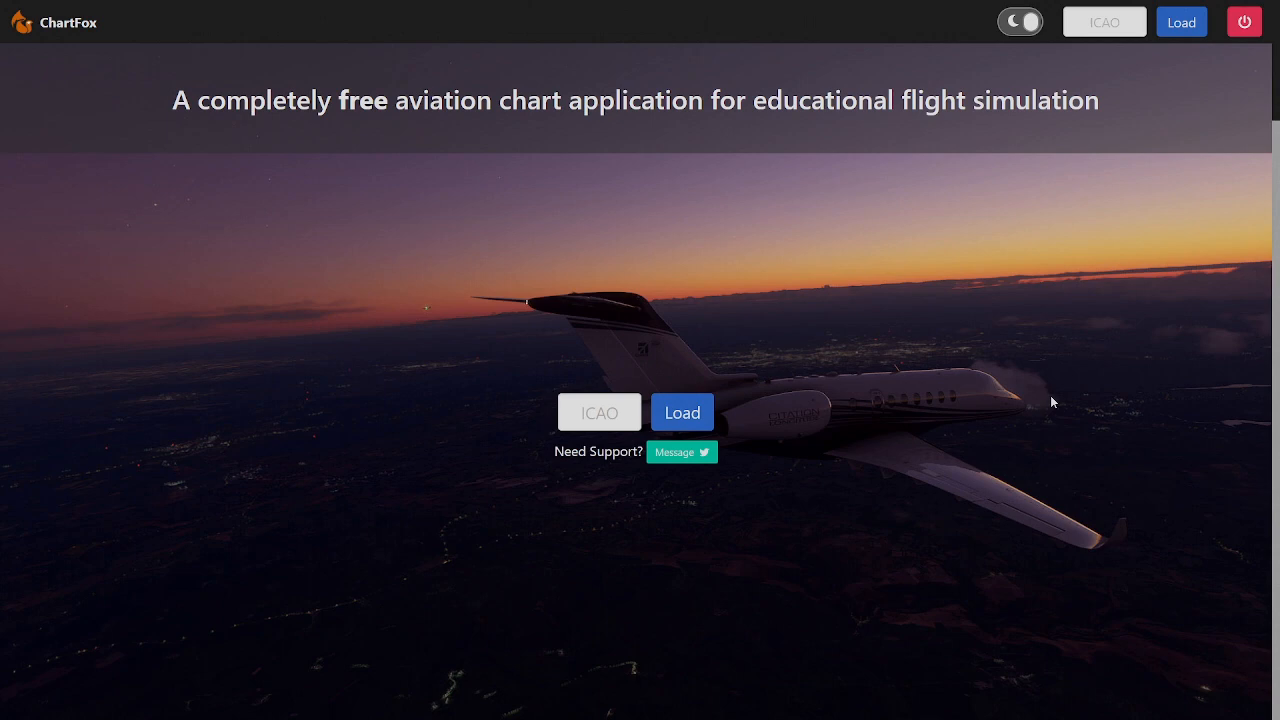
Load the KBOS charts and show the Boston Logan taxi airport diagram
type("KB")
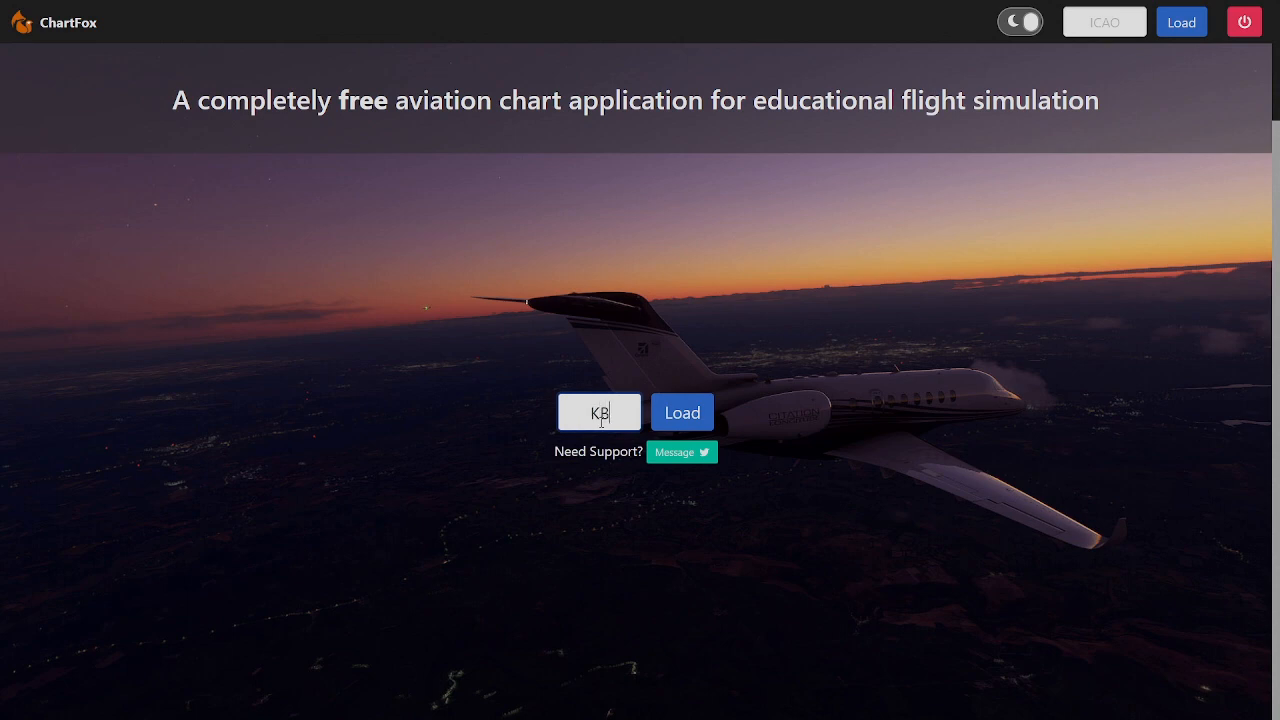
left_click(681, 411)
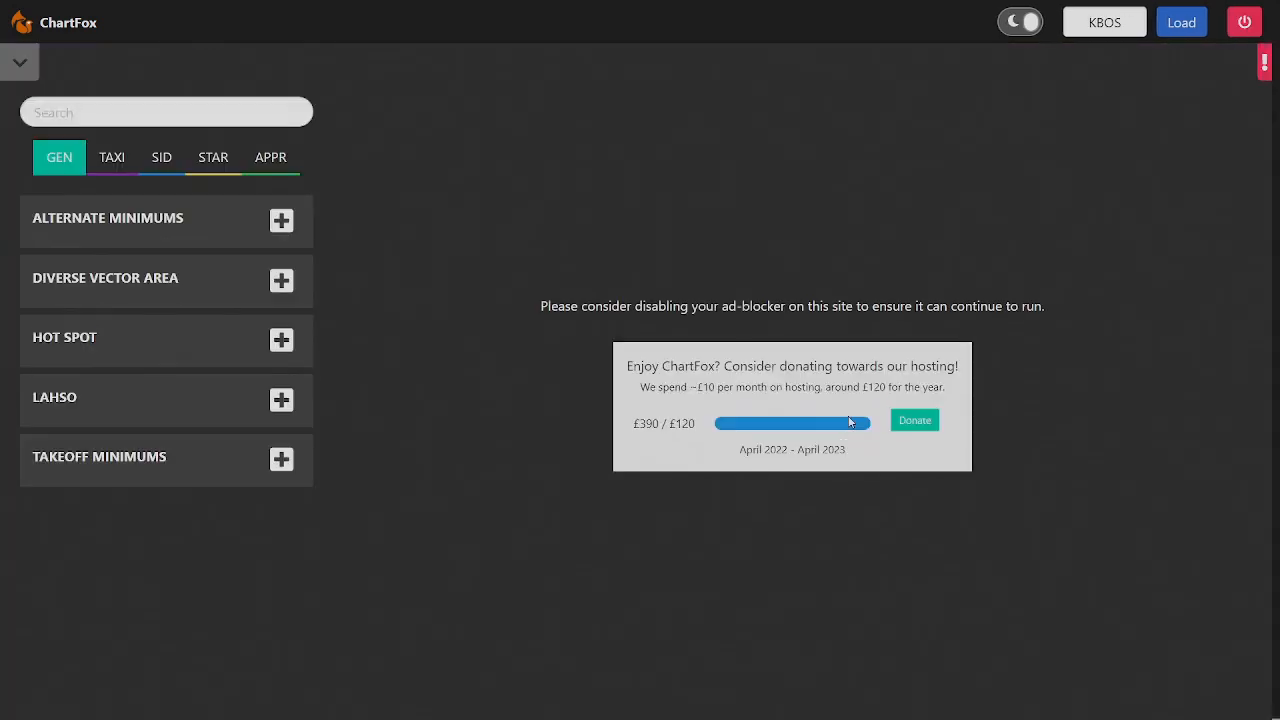
mouse_move(190, 293)
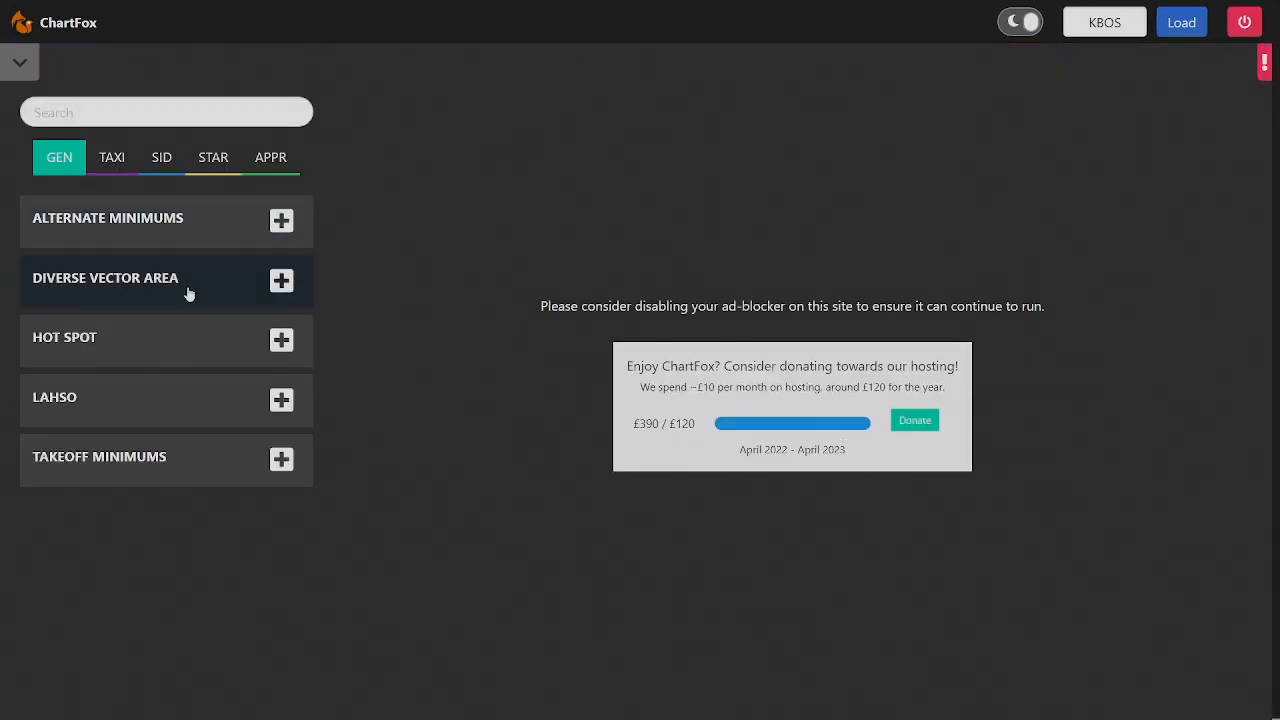
left_click(112, 157)
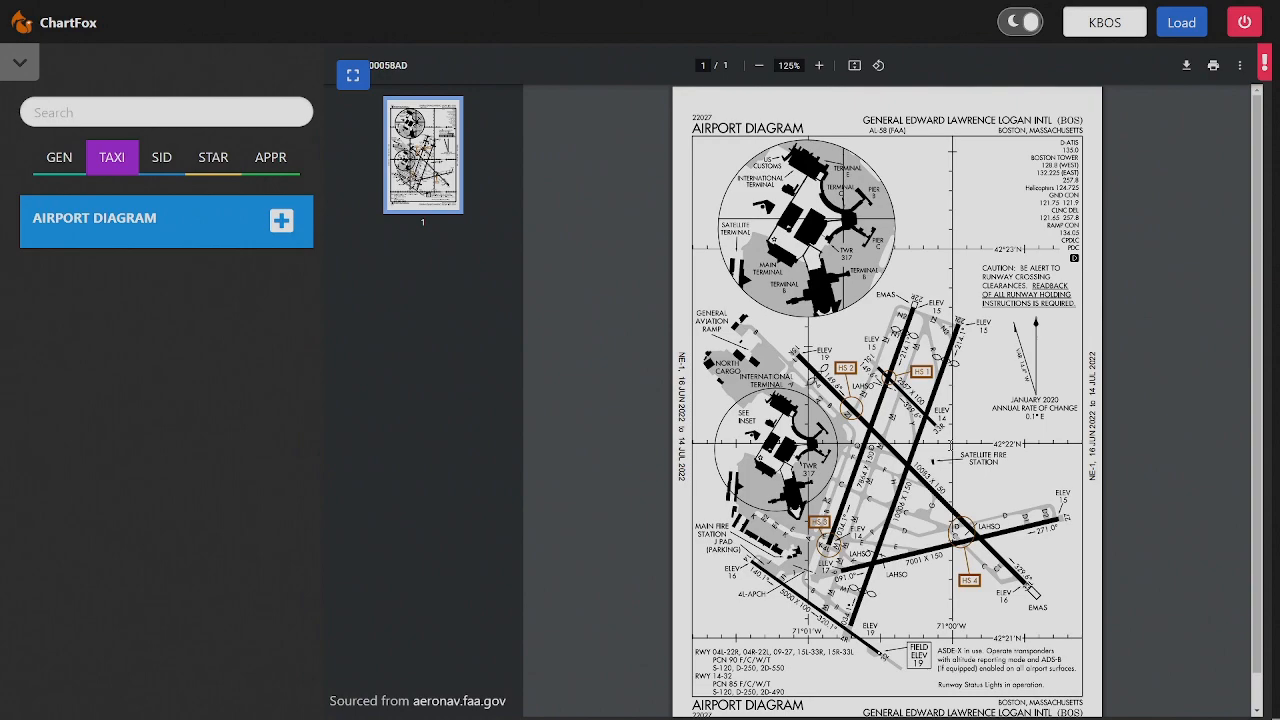
Zoom the Boston diagram to 219% and scroll the KBOS SID procedure list
left_click(819, 65)
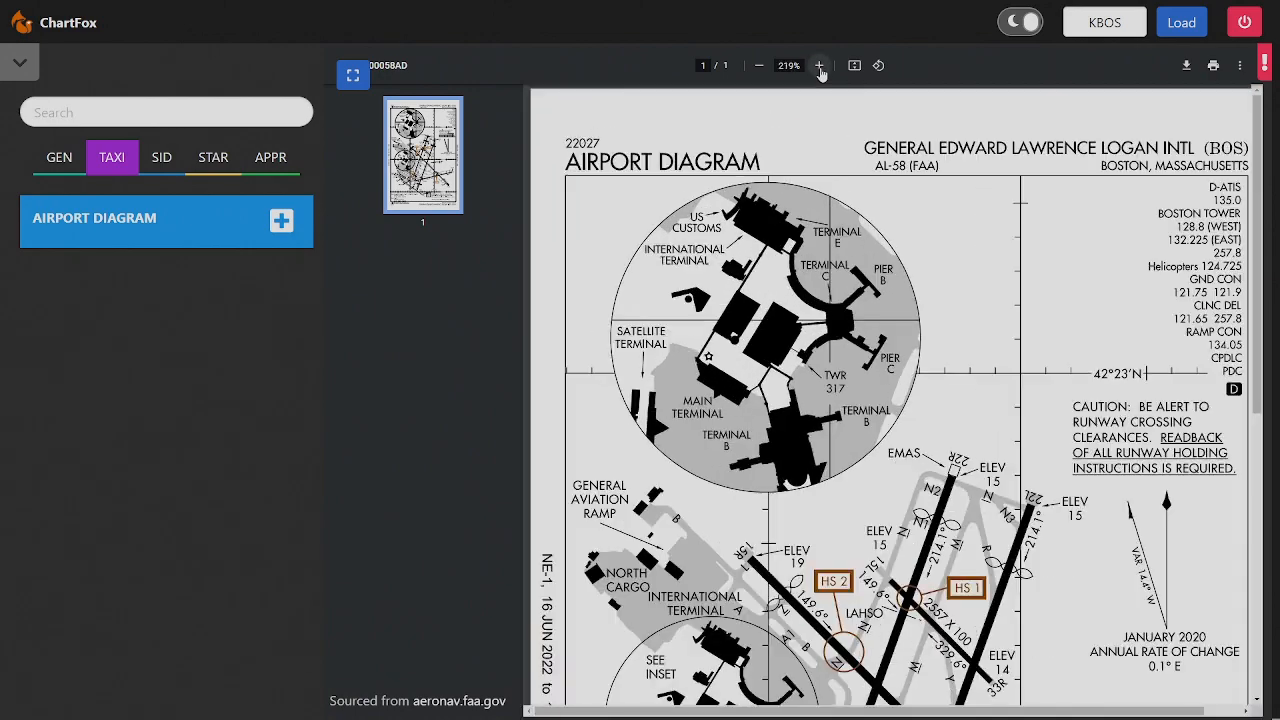
scroll("down", 3)
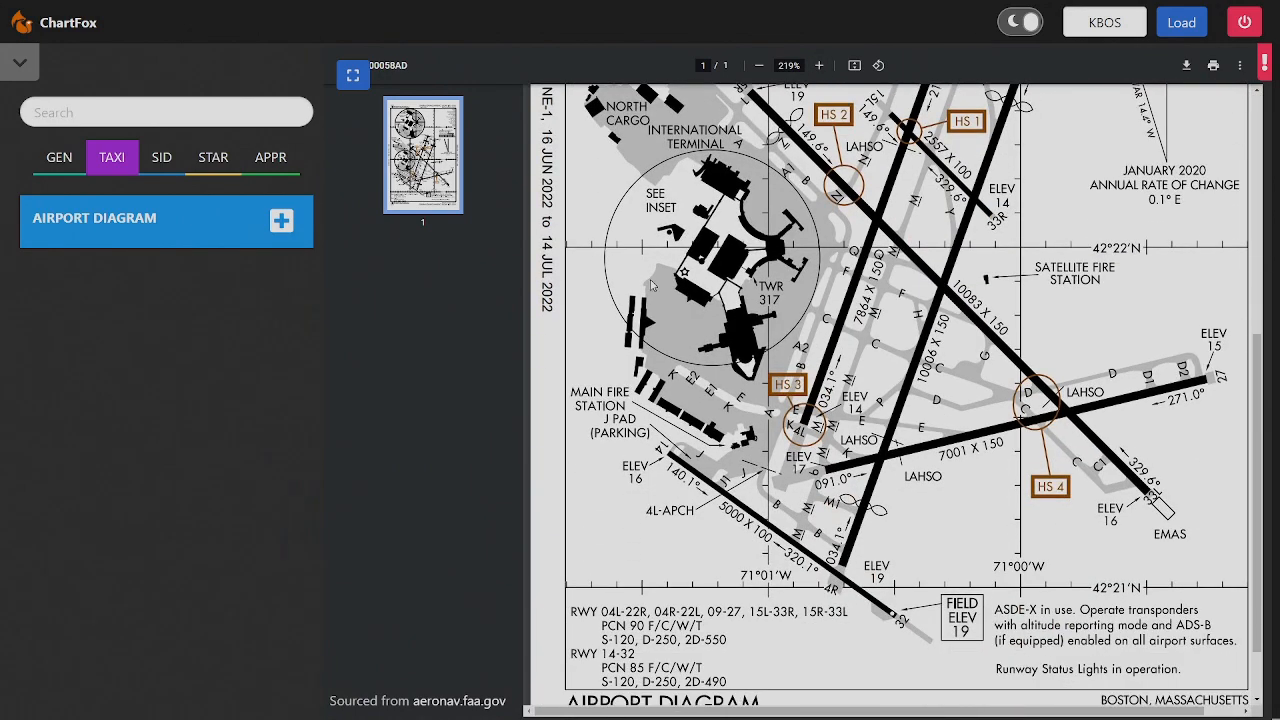
left_click(158, 157)
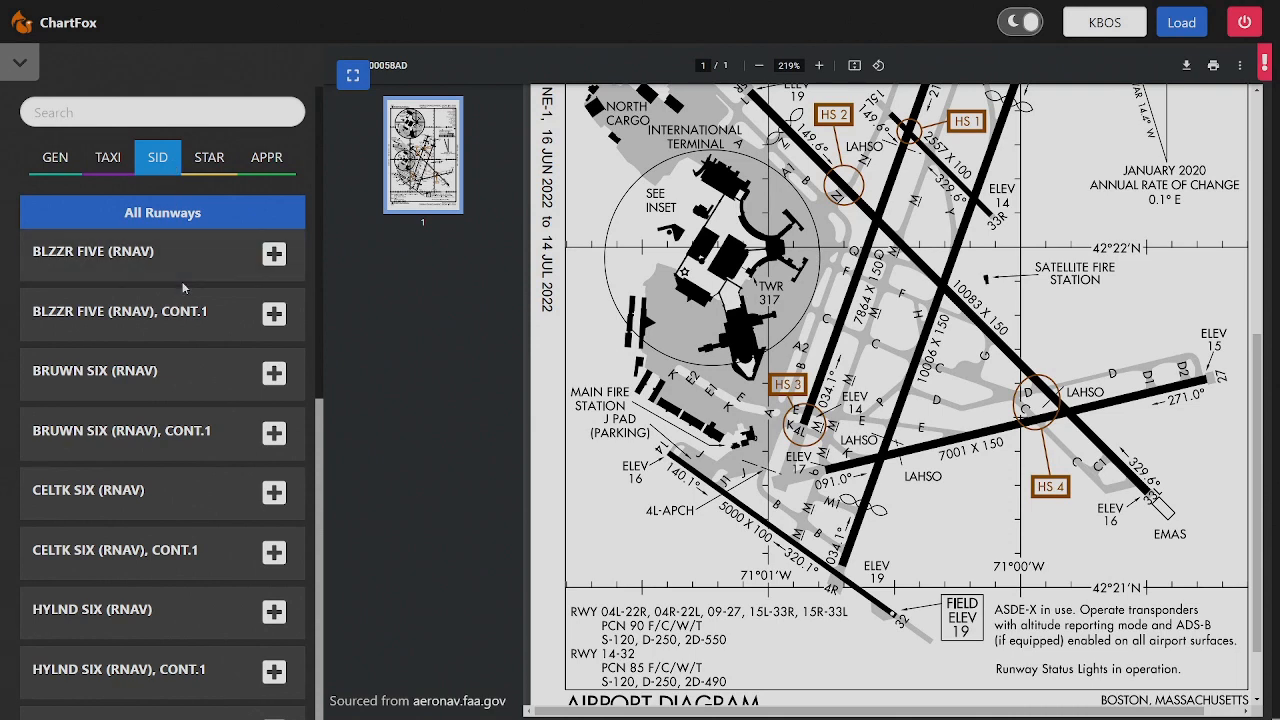
scroll("down", 3)
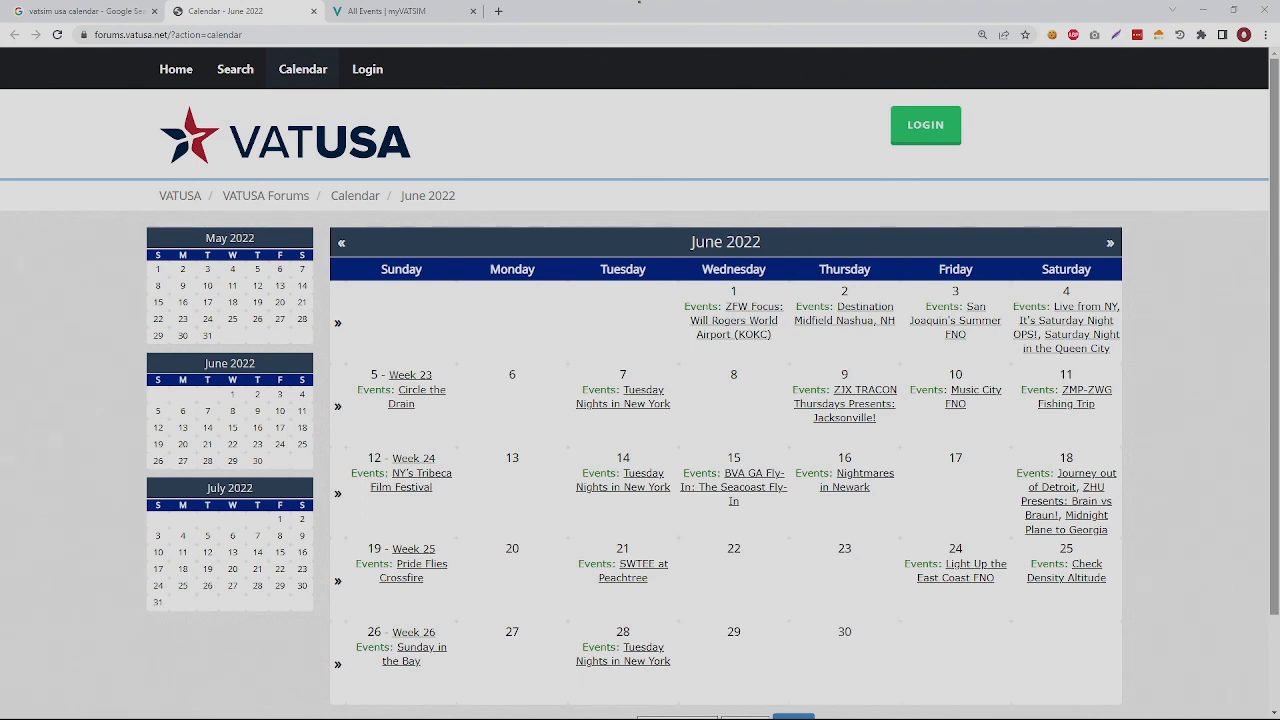
mouse_move(995, 383)
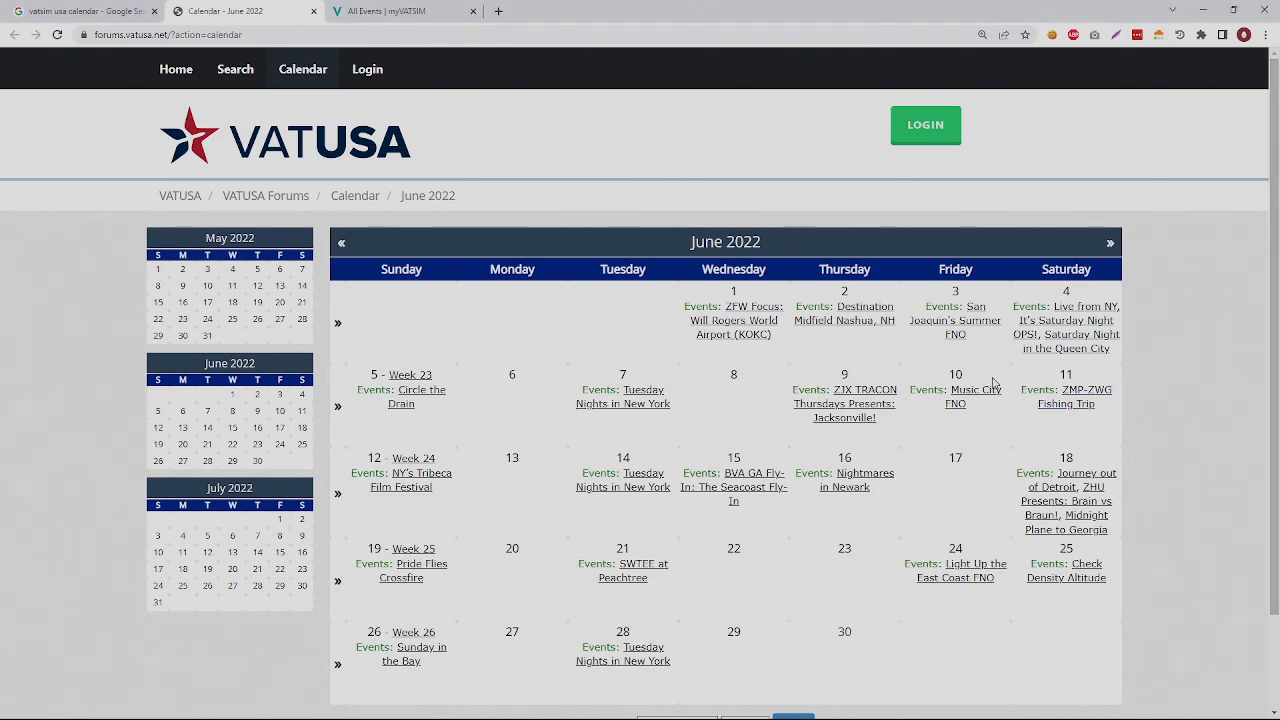
Advance the calendar to July 2022 and read the Summer Sizzle FNO 2022 post
scroll("down", 3)
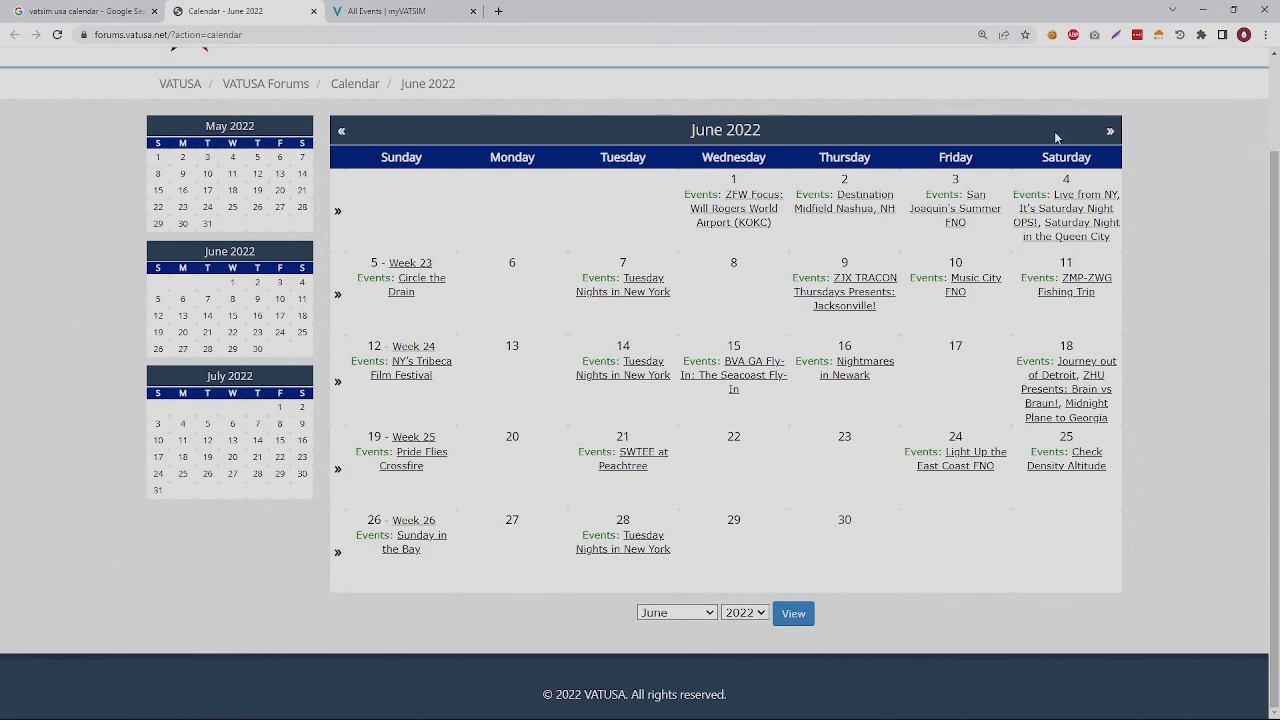
left_click(1109, 130)
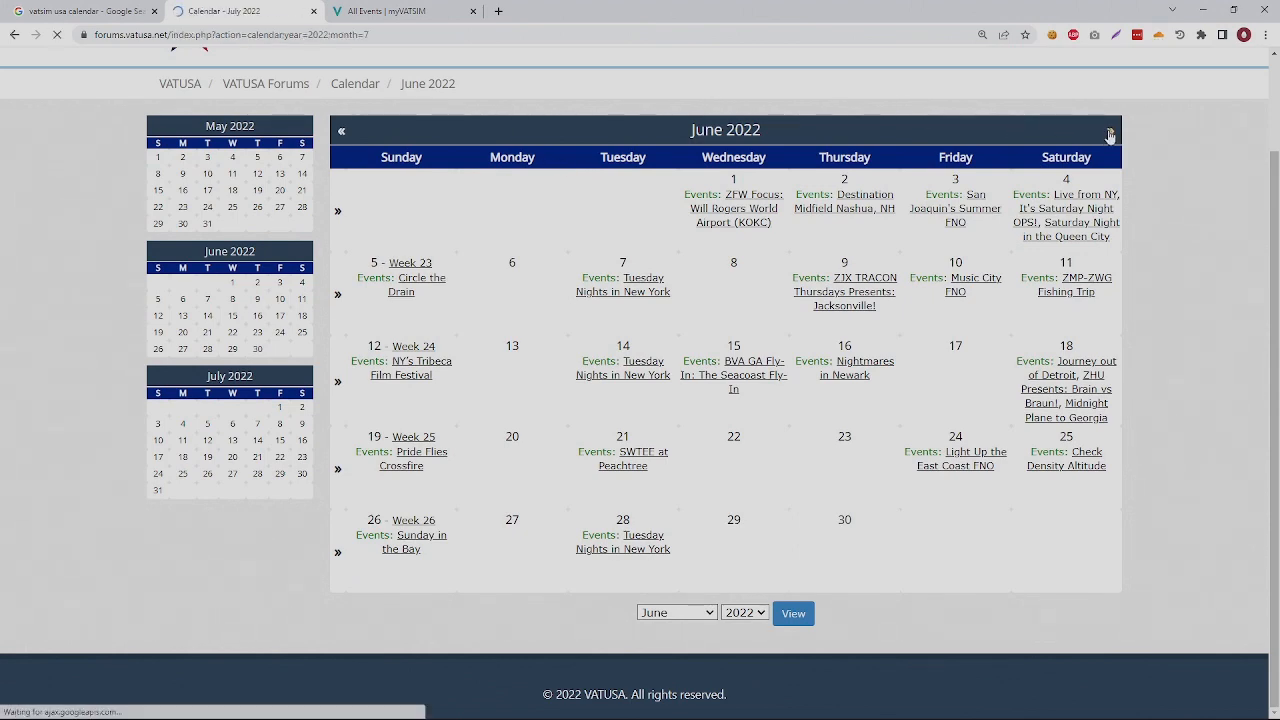
left_click(1109, 135)
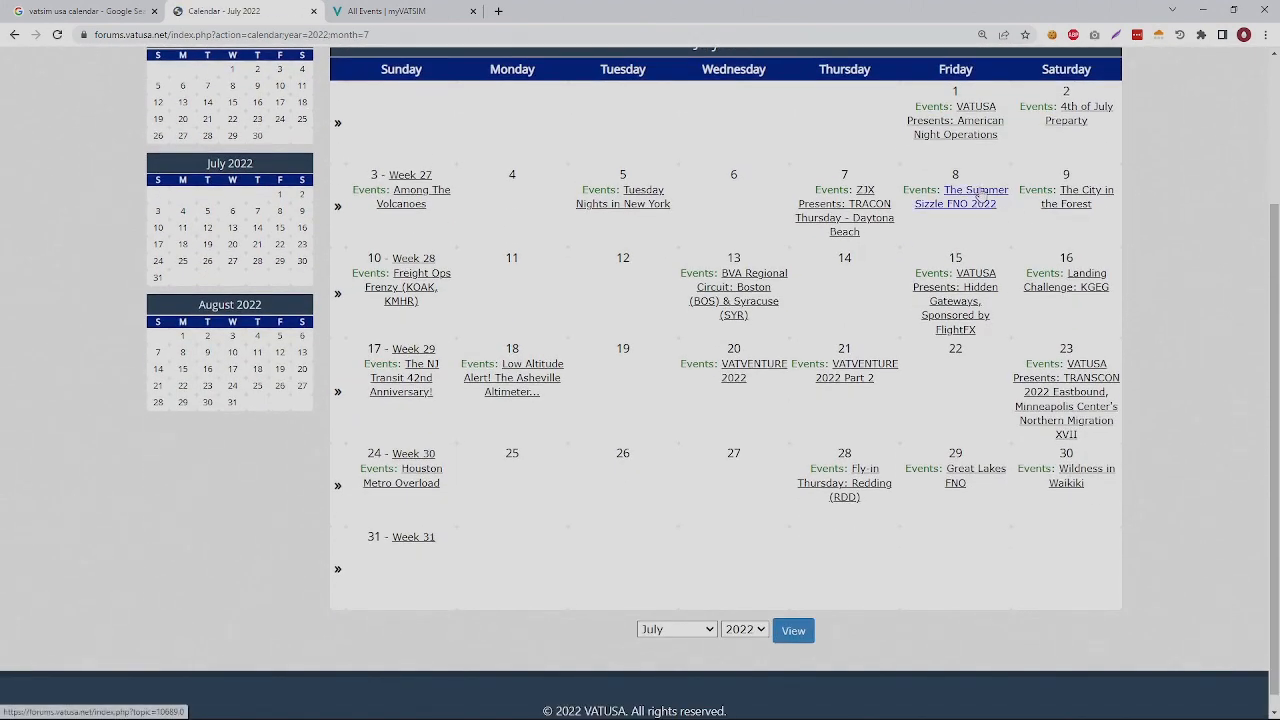
left_click(955, 196)
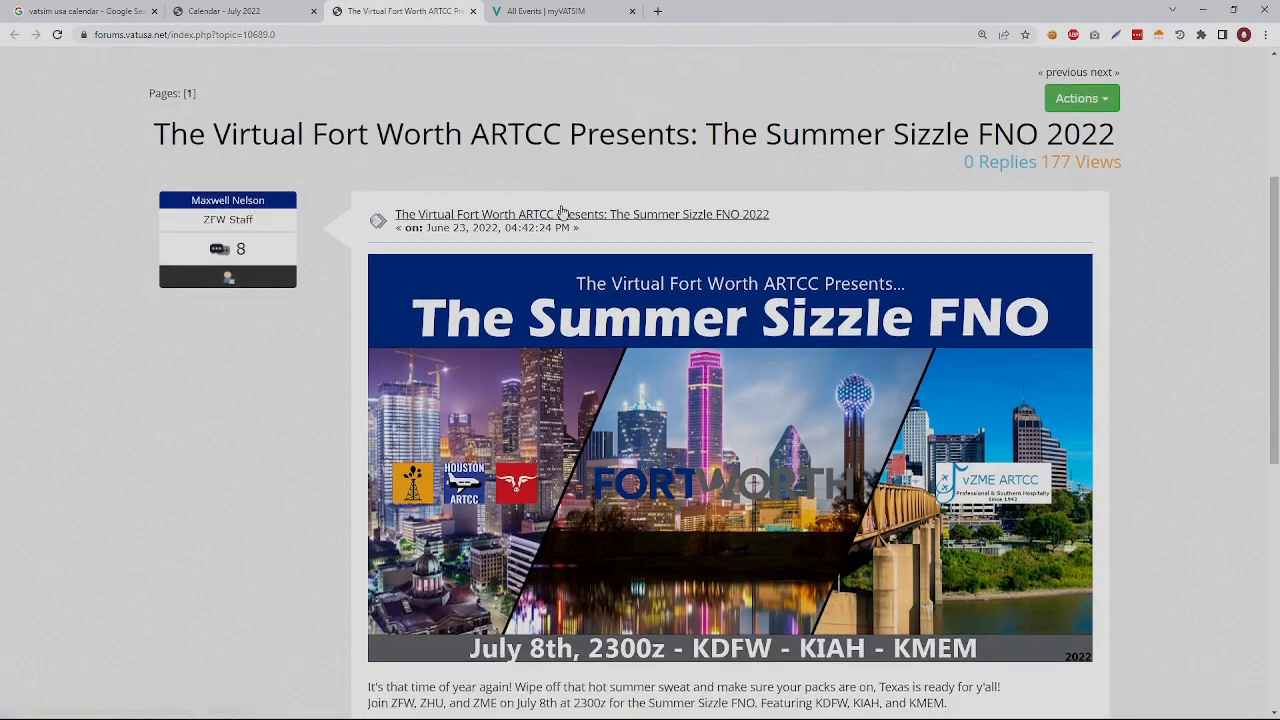
scroll("down", 3)
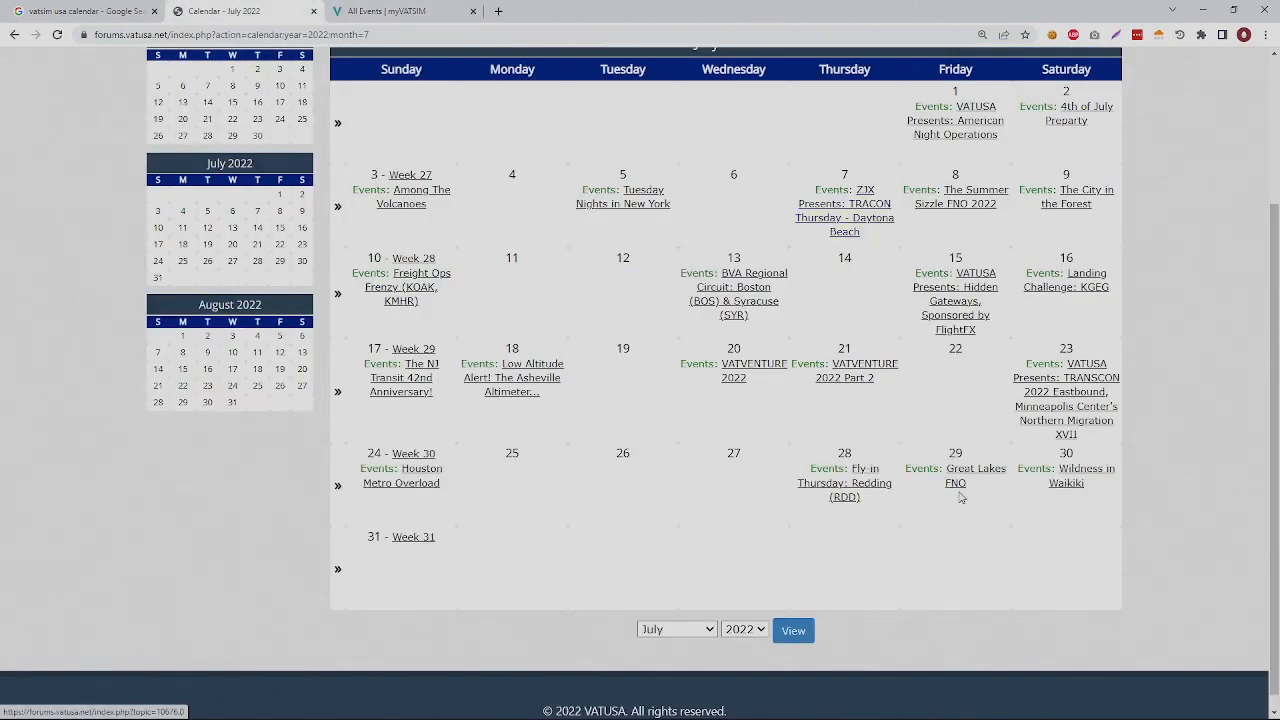
left_click(975, 468)
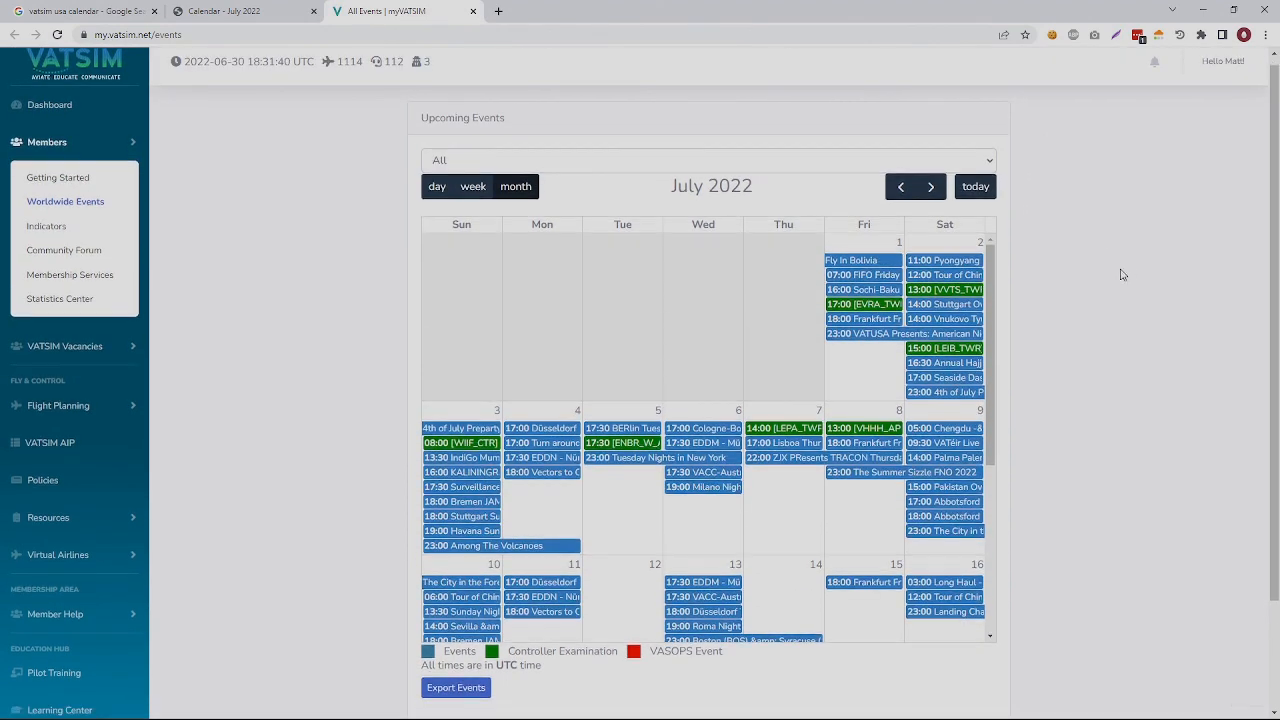
Scroll through the myVATSIM July 2022 worldwide events month view
scroll("down", 3)
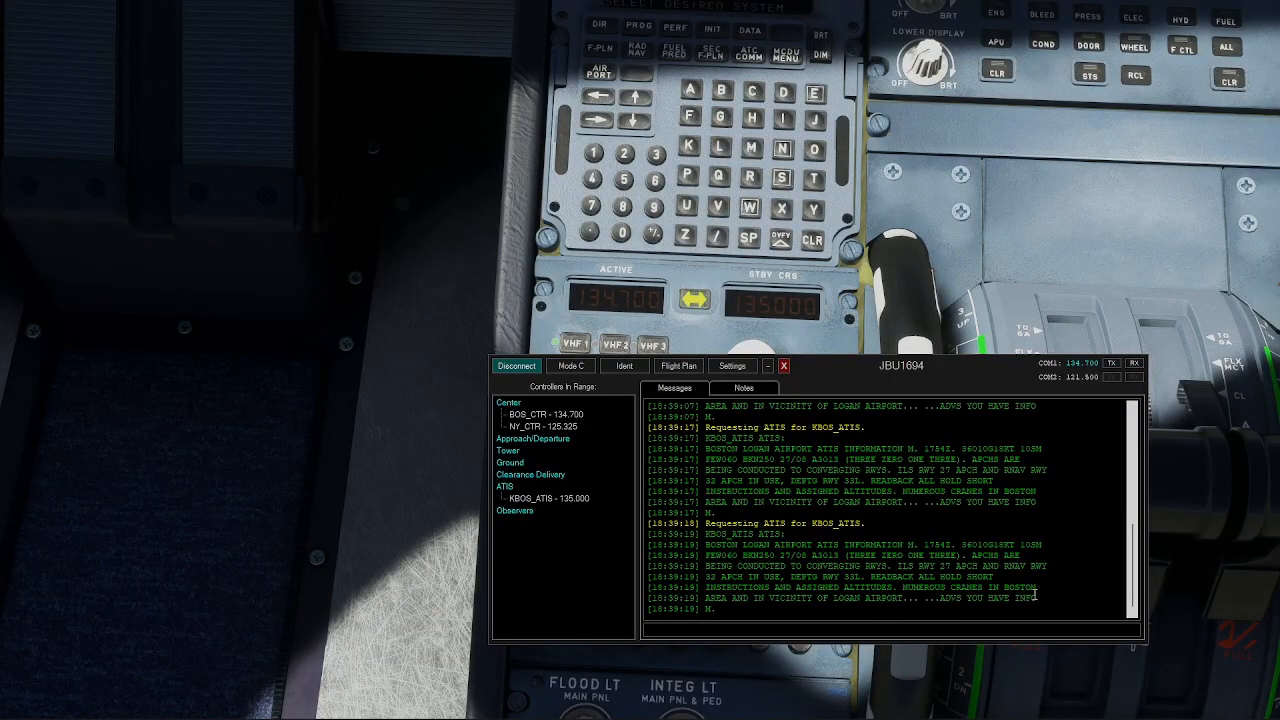
Request the KBOS and KLAX METARs with the .metar command
type(".metar k")
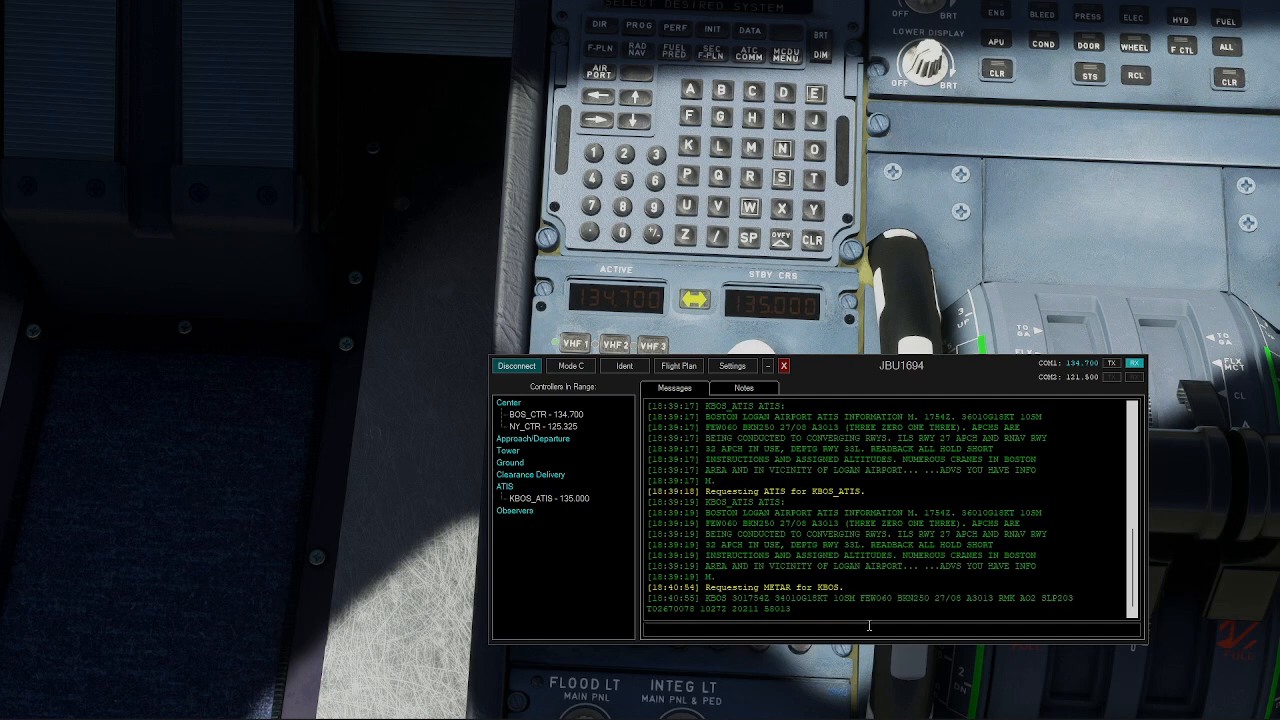
type(".metar")
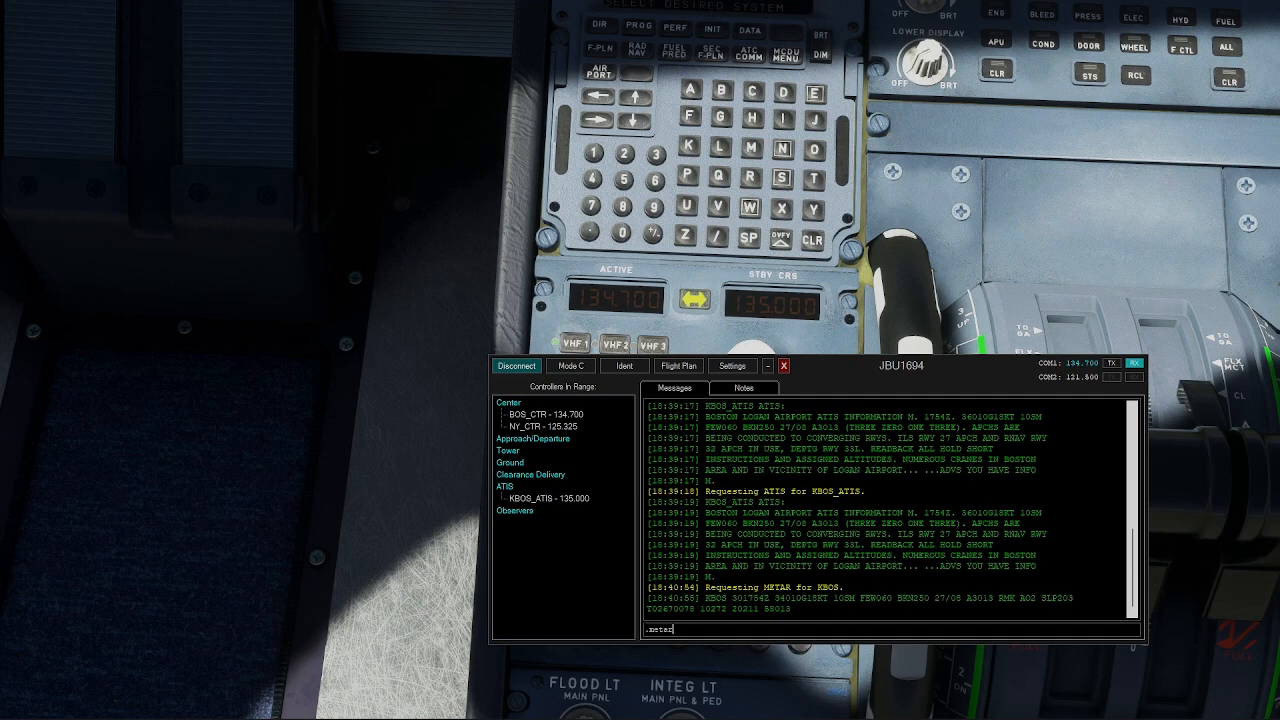
type("klas")
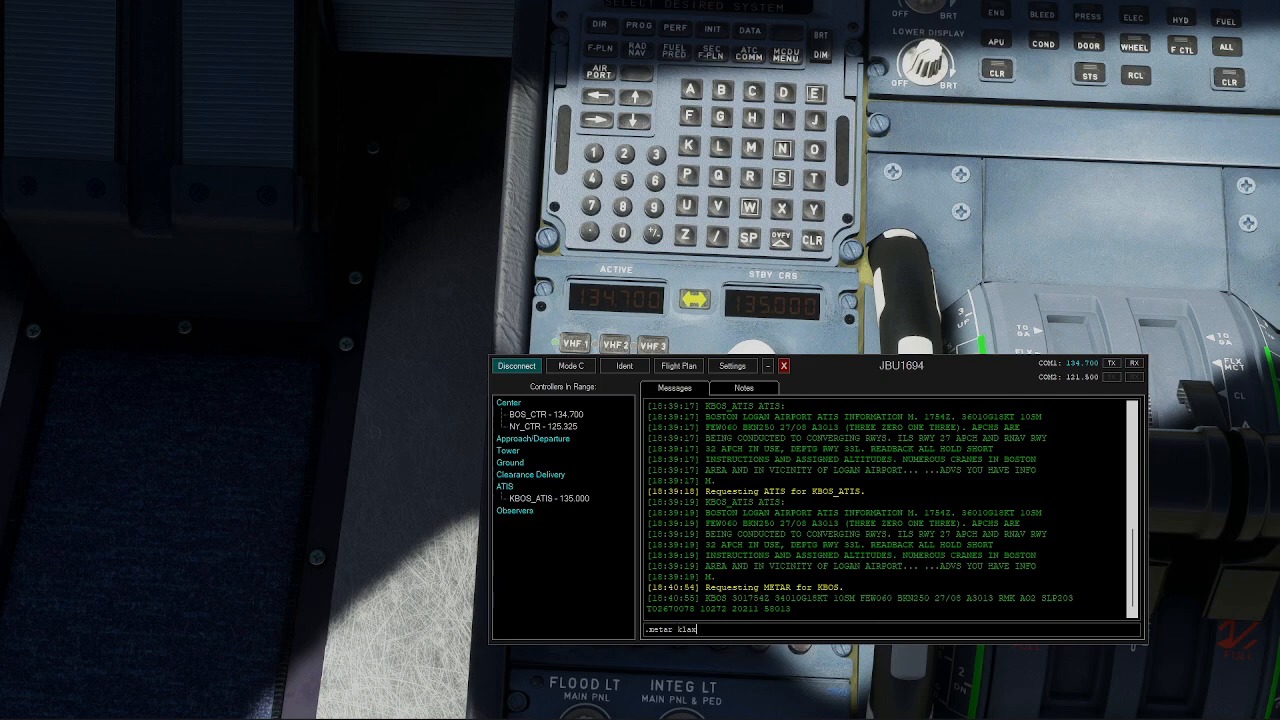
key("enter")
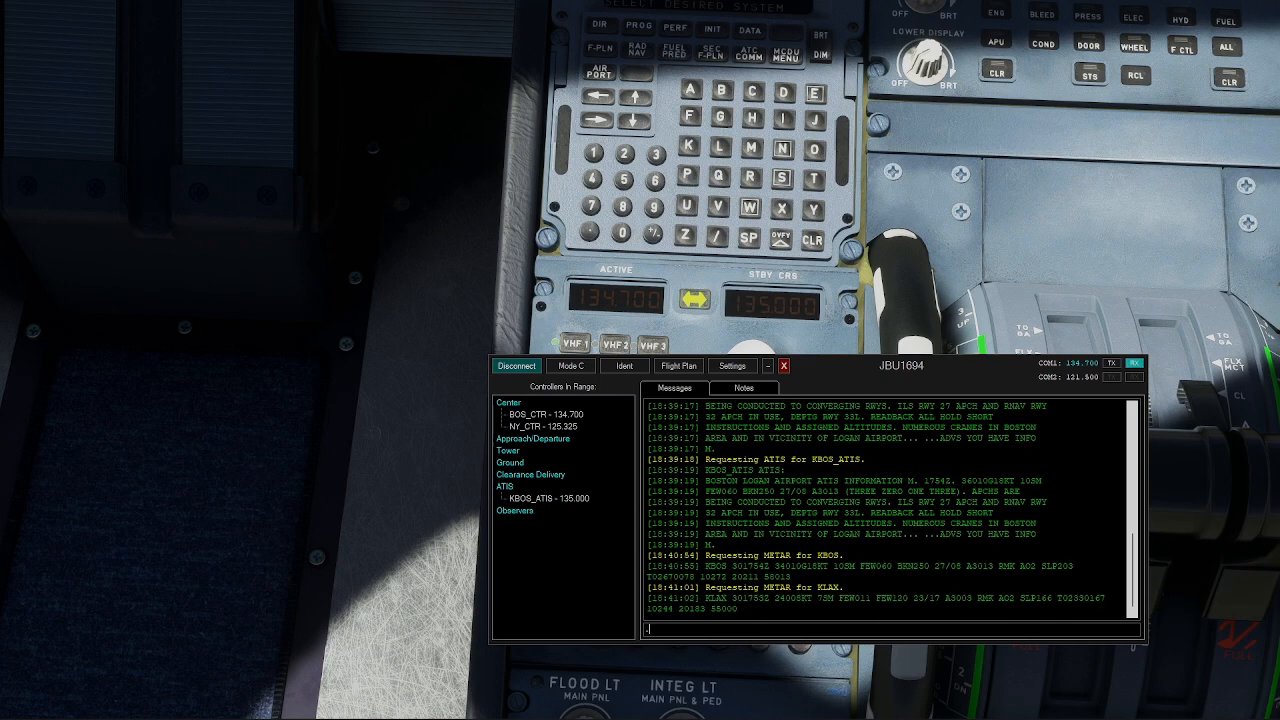
type(".metar")
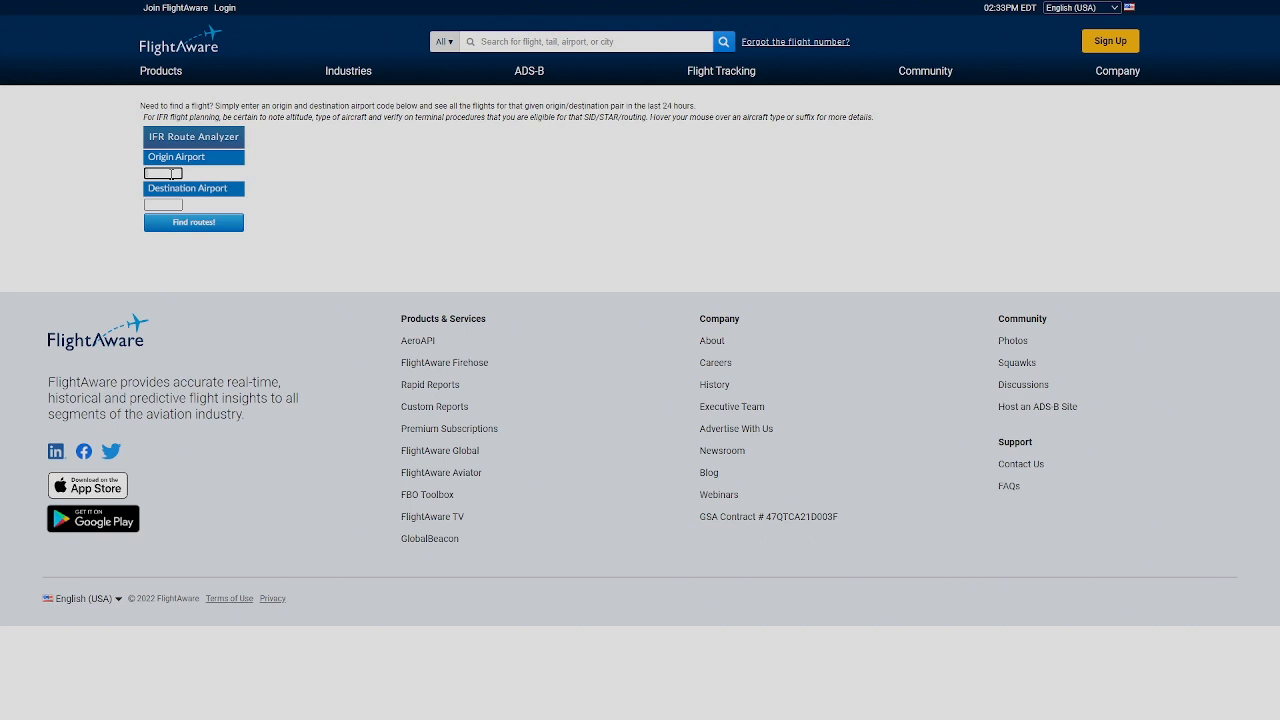
Find filed IFR routes from KIAH to KMSY and scroll through the results
type("kjax")
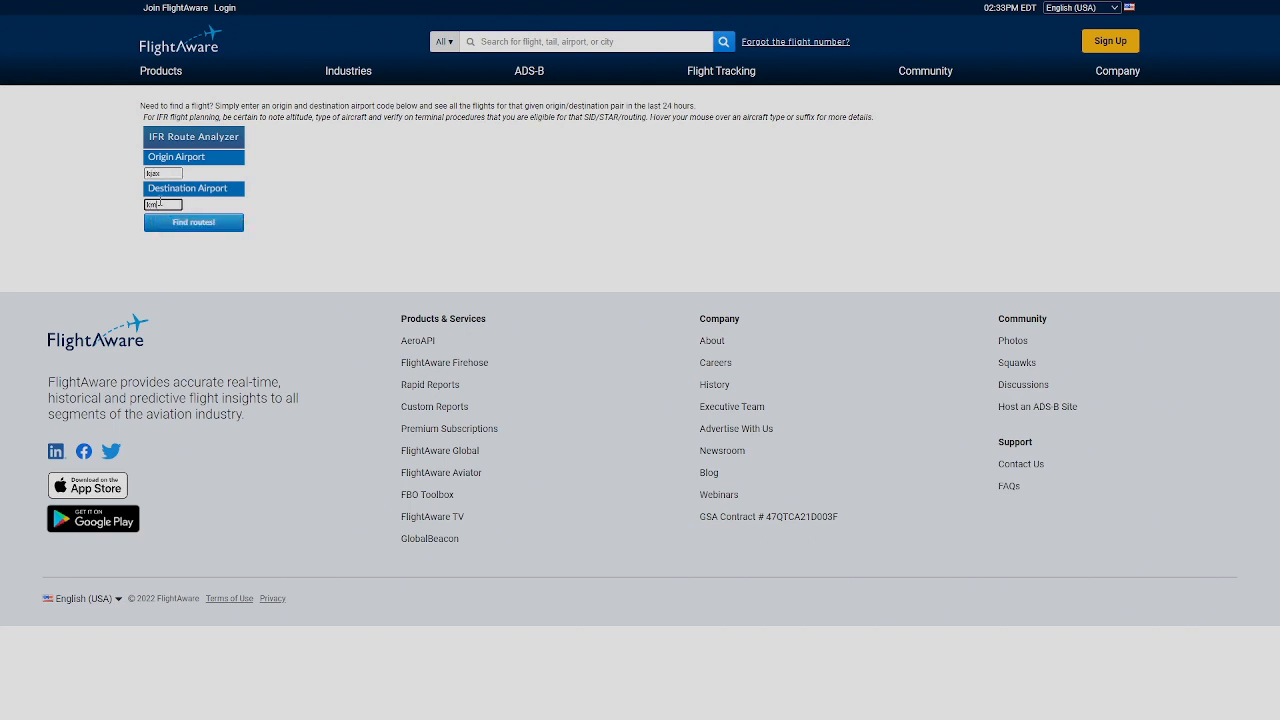
left_click(193, 222)
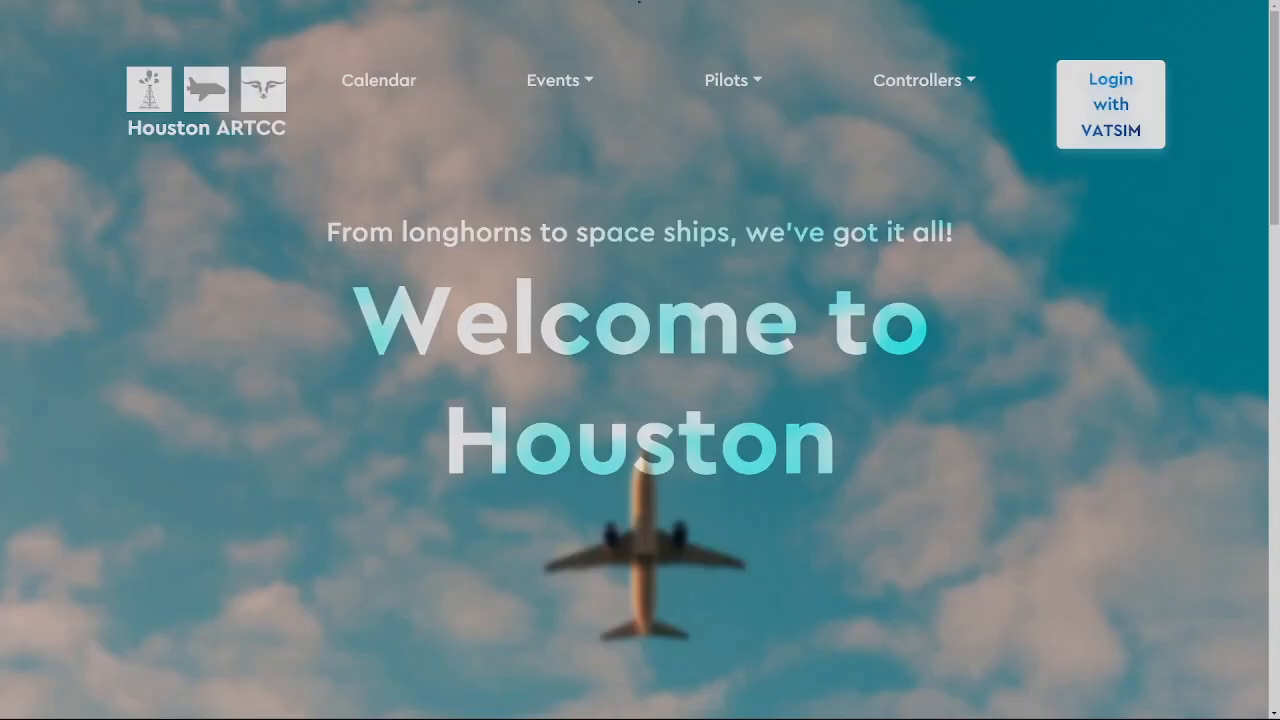
left_click(727, 80)
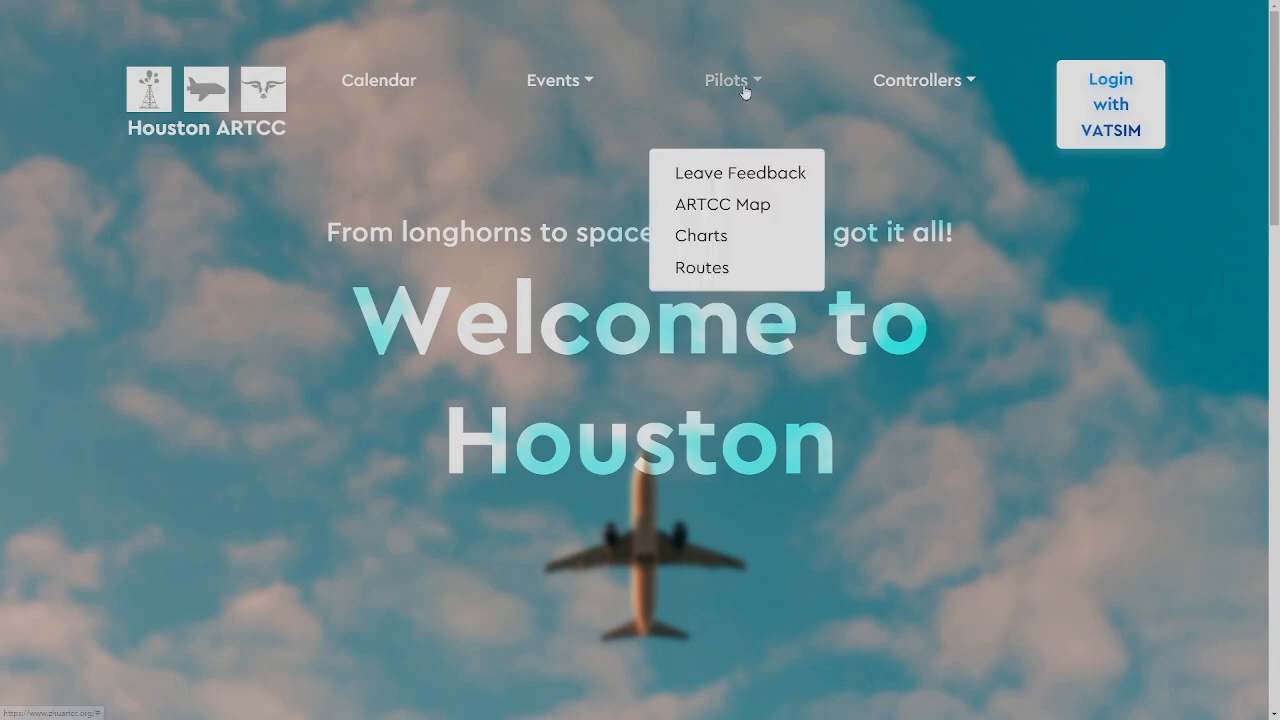
left_click(702, 267)
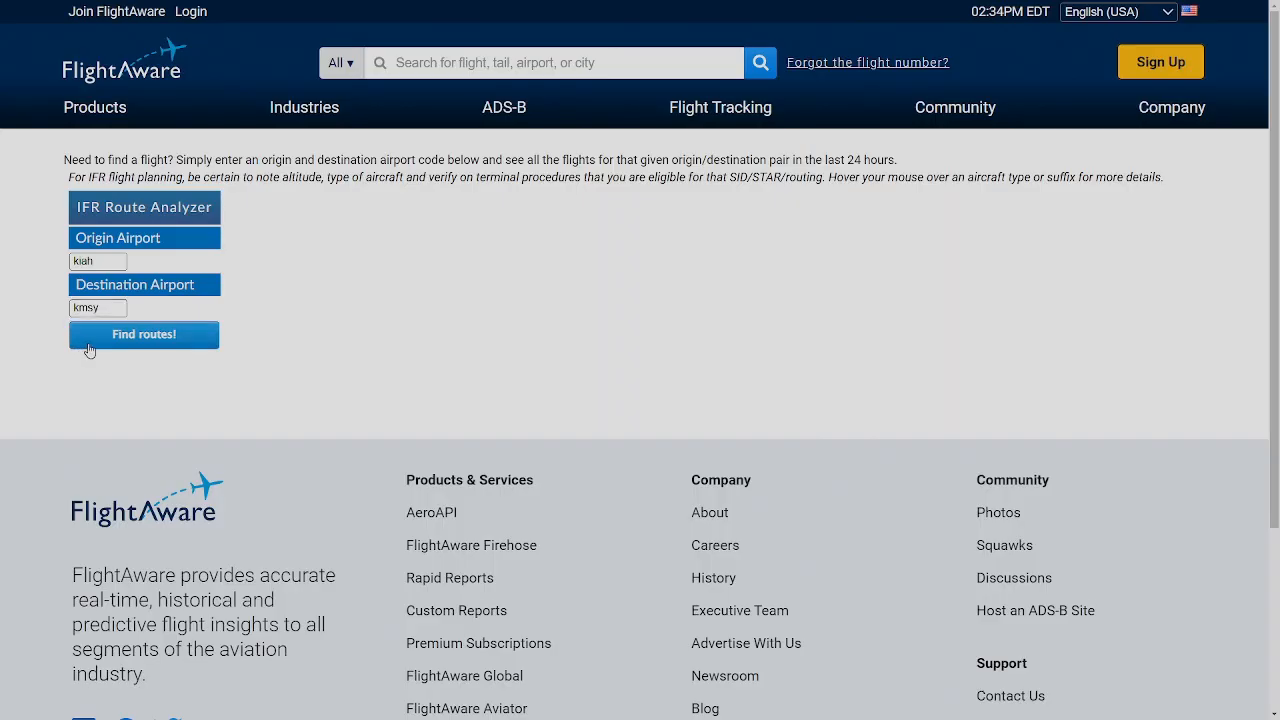
left_click(143, 334)
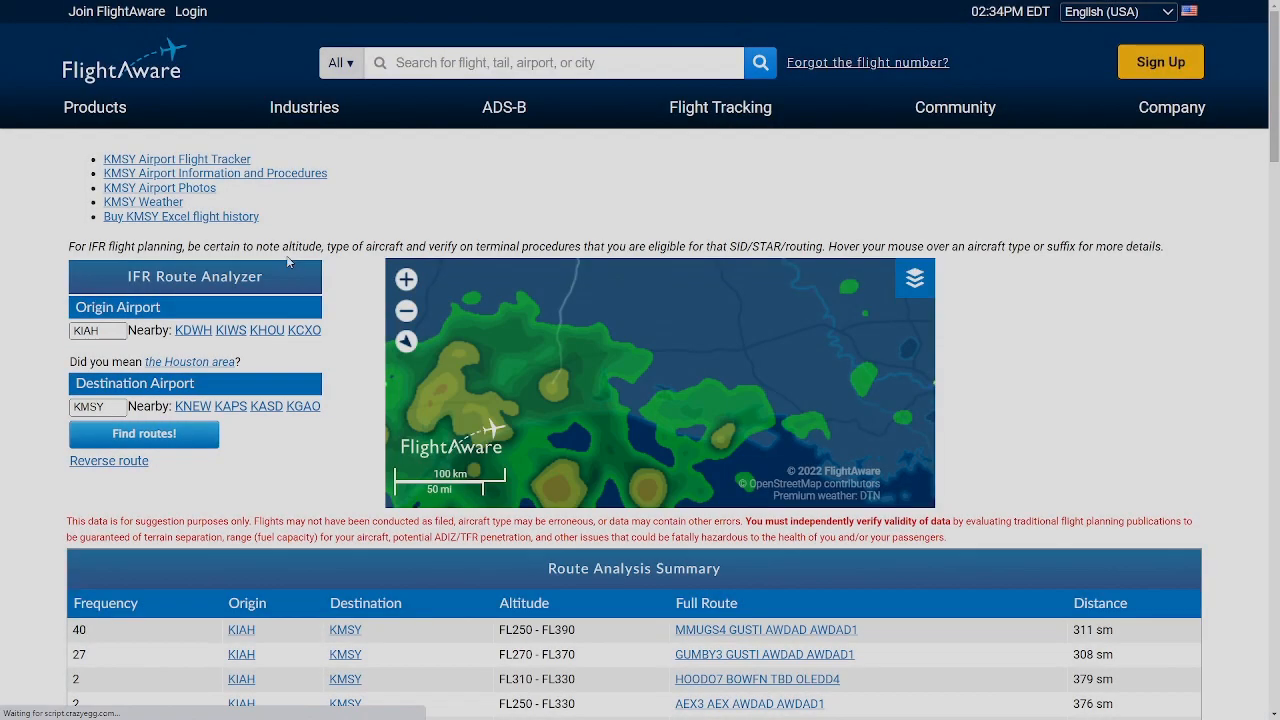
scroll("down", 3)
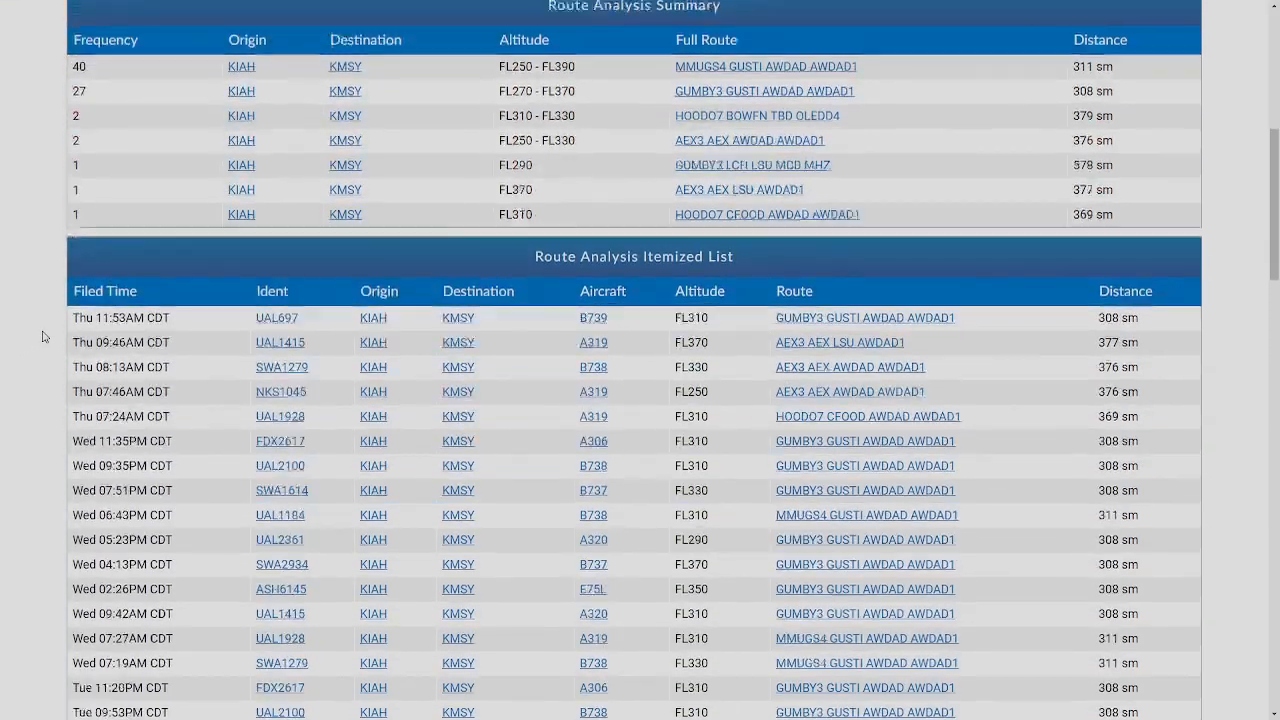
scroll("down", 3)
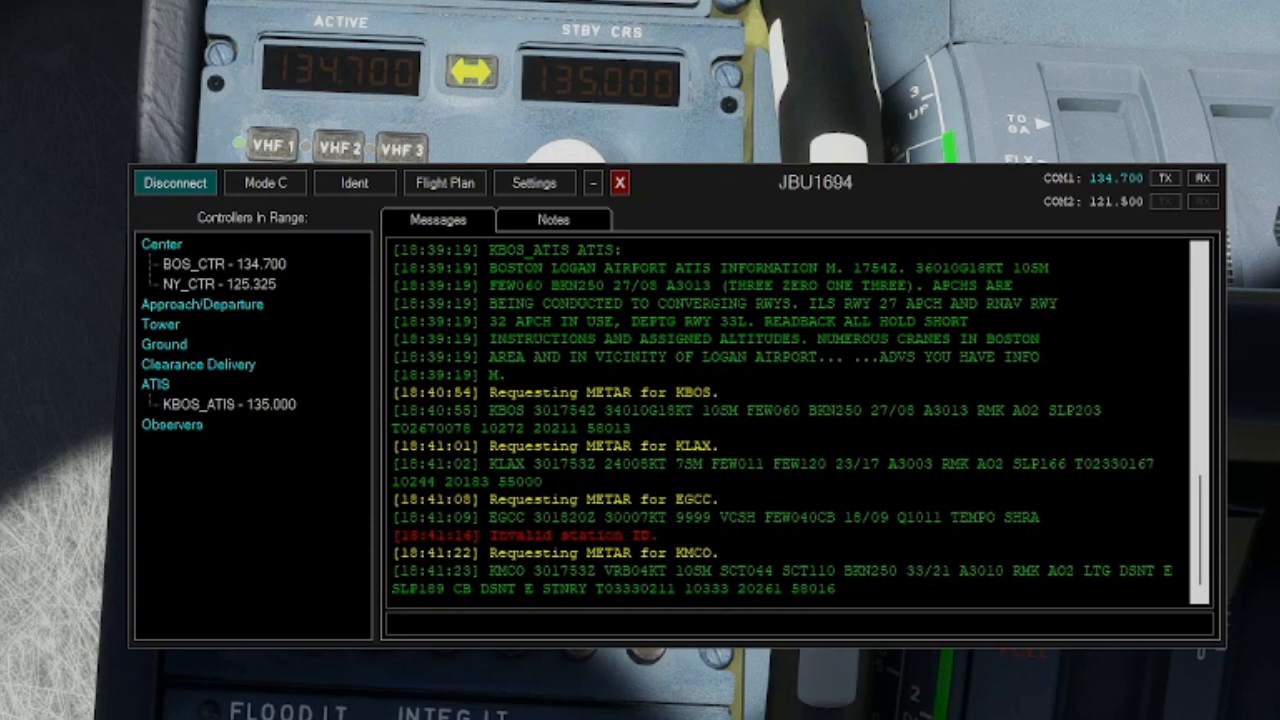
On the Notes tab, enter 'RWY 27 dep', 'Call for taxi' and the BOS_CTR birthday note
left_click(553, 219)
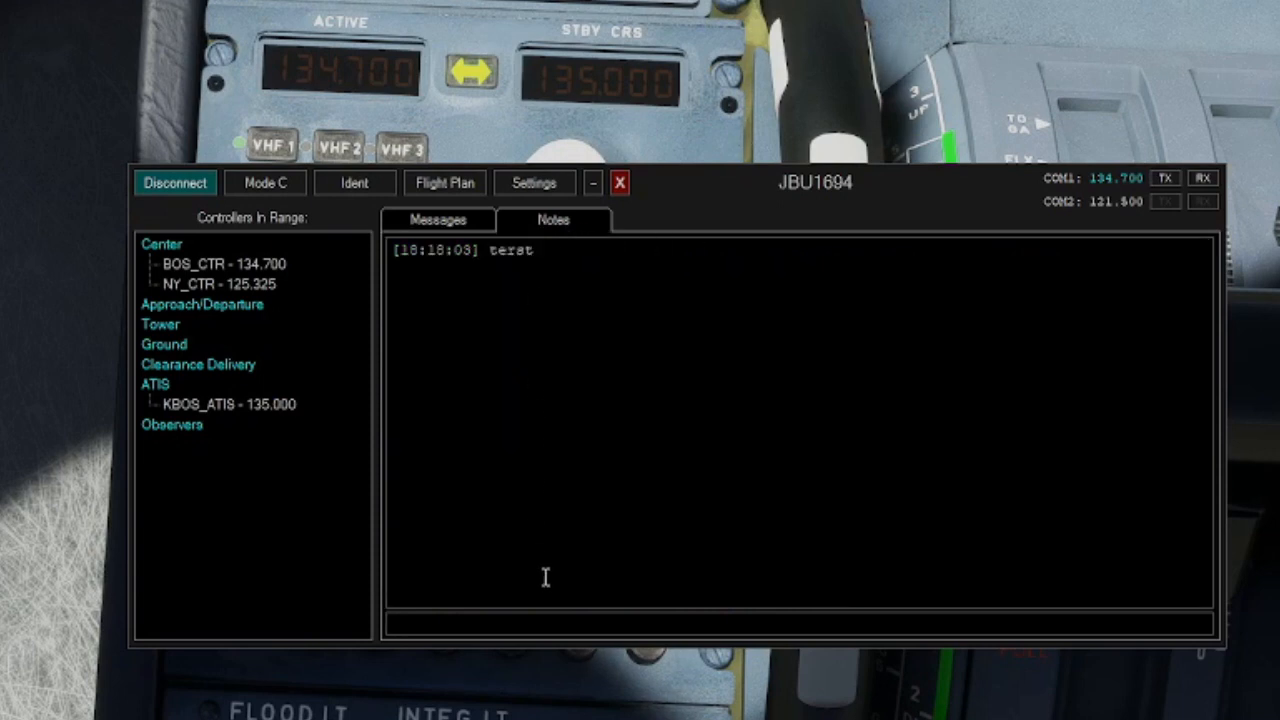
type("RN")
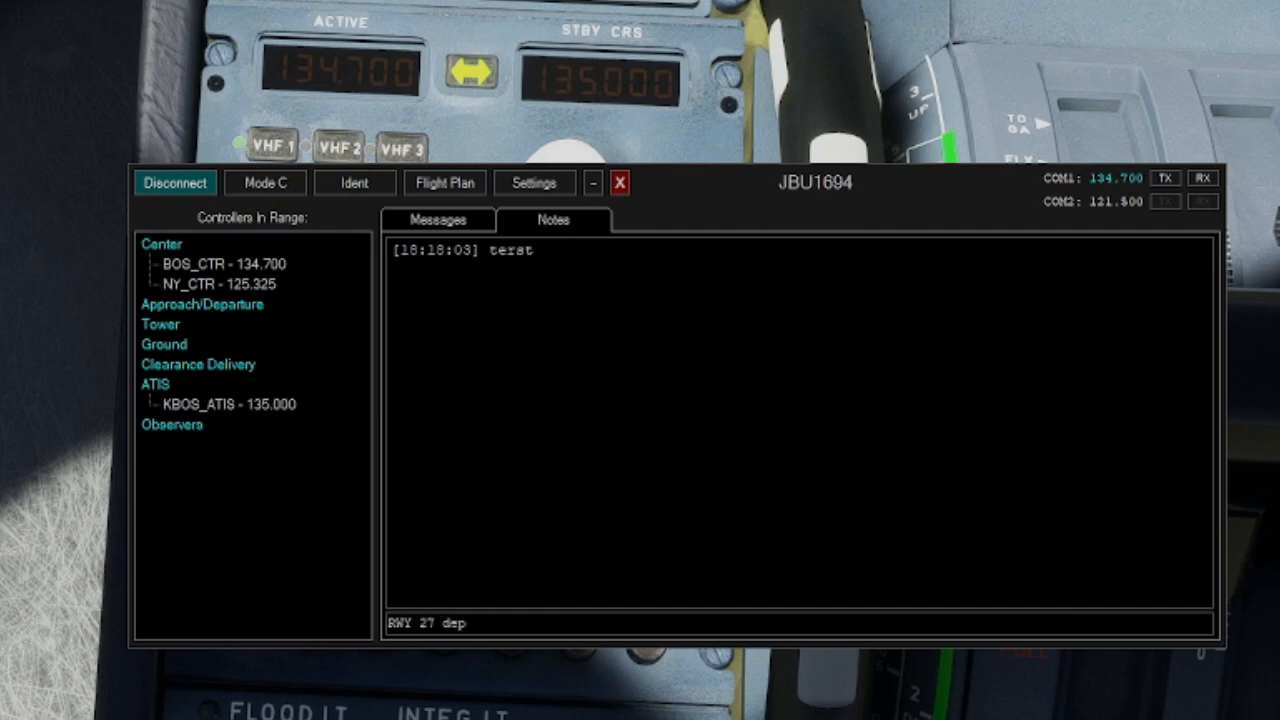
key("enter")
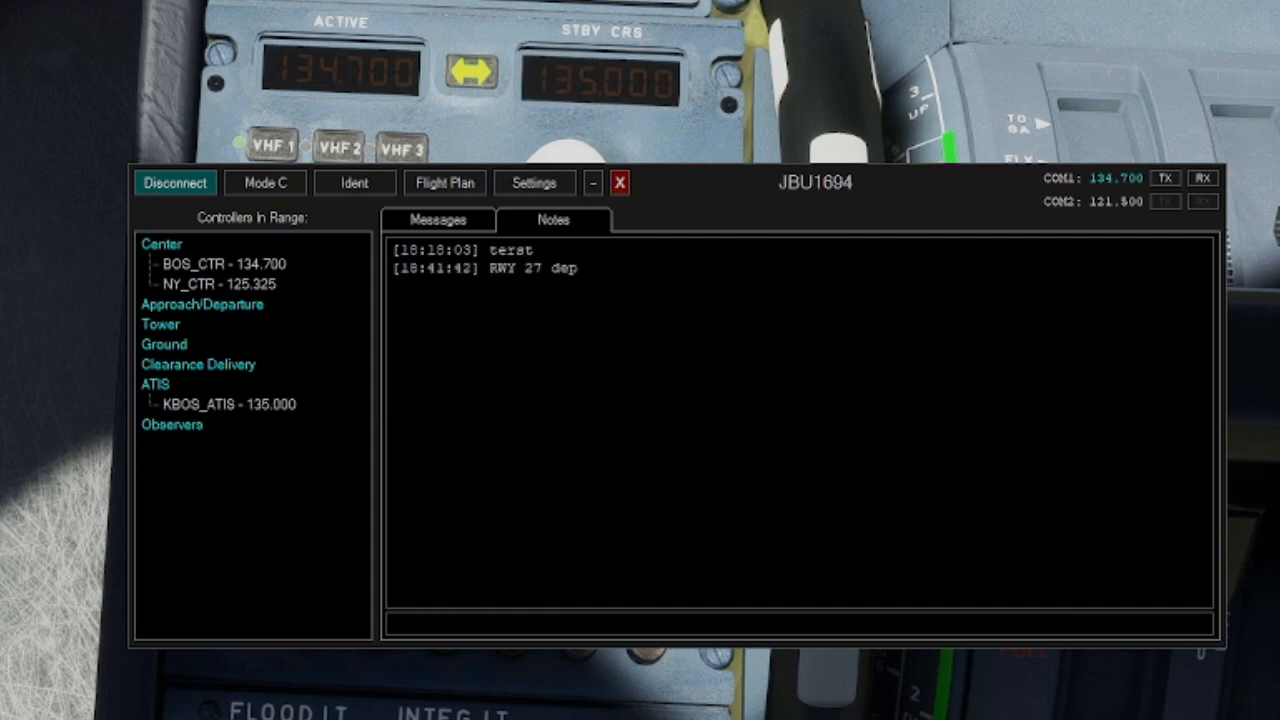
type("c")
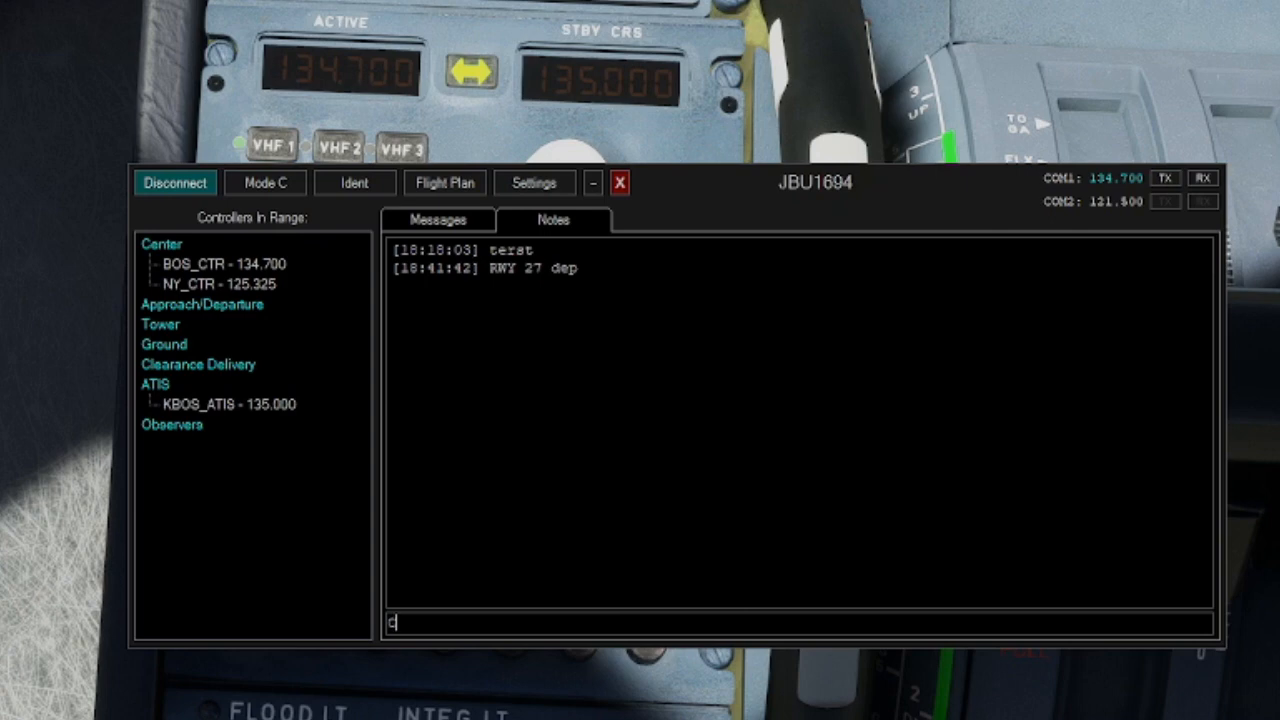
key("enter")
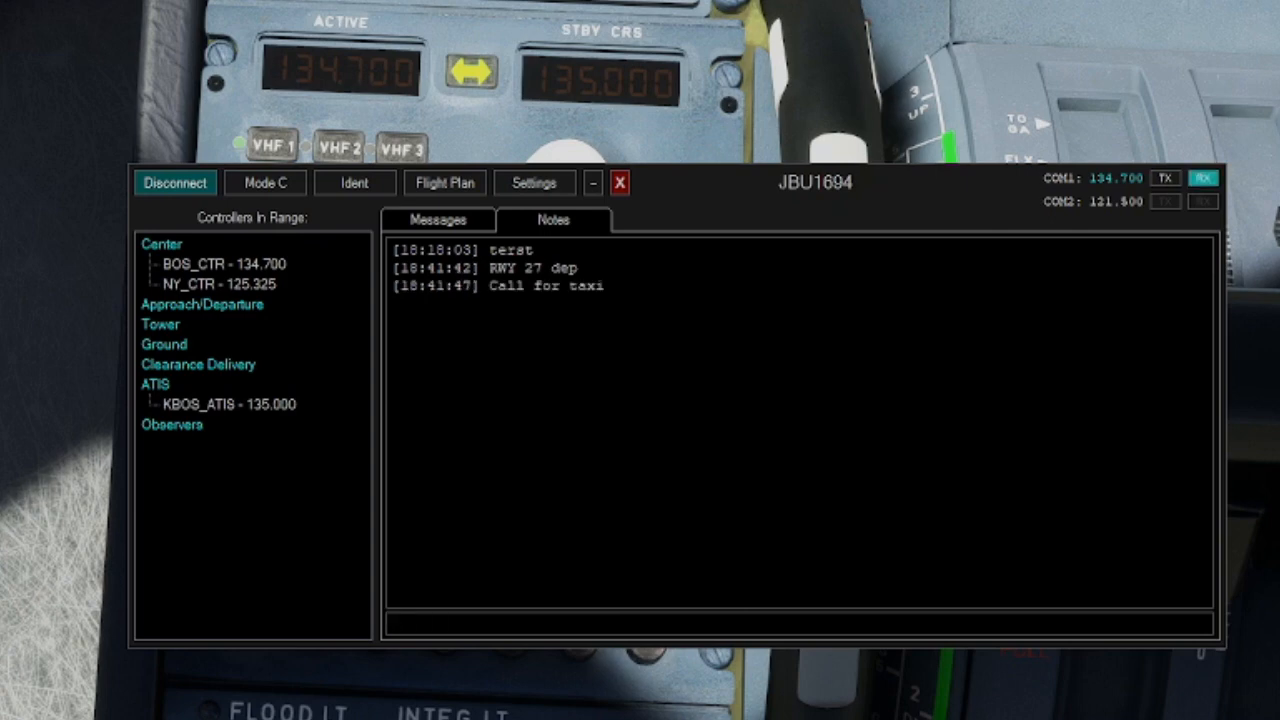
type("Wish BC")
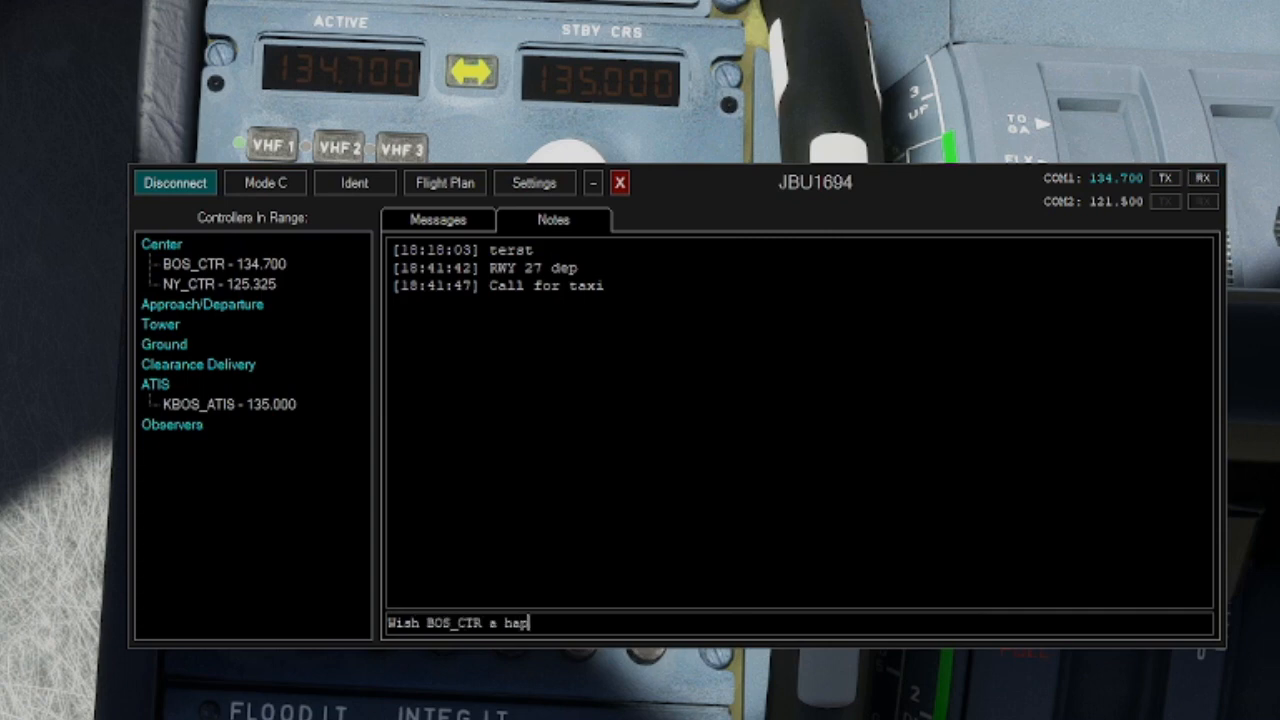
type("py birthday")
key("enter")
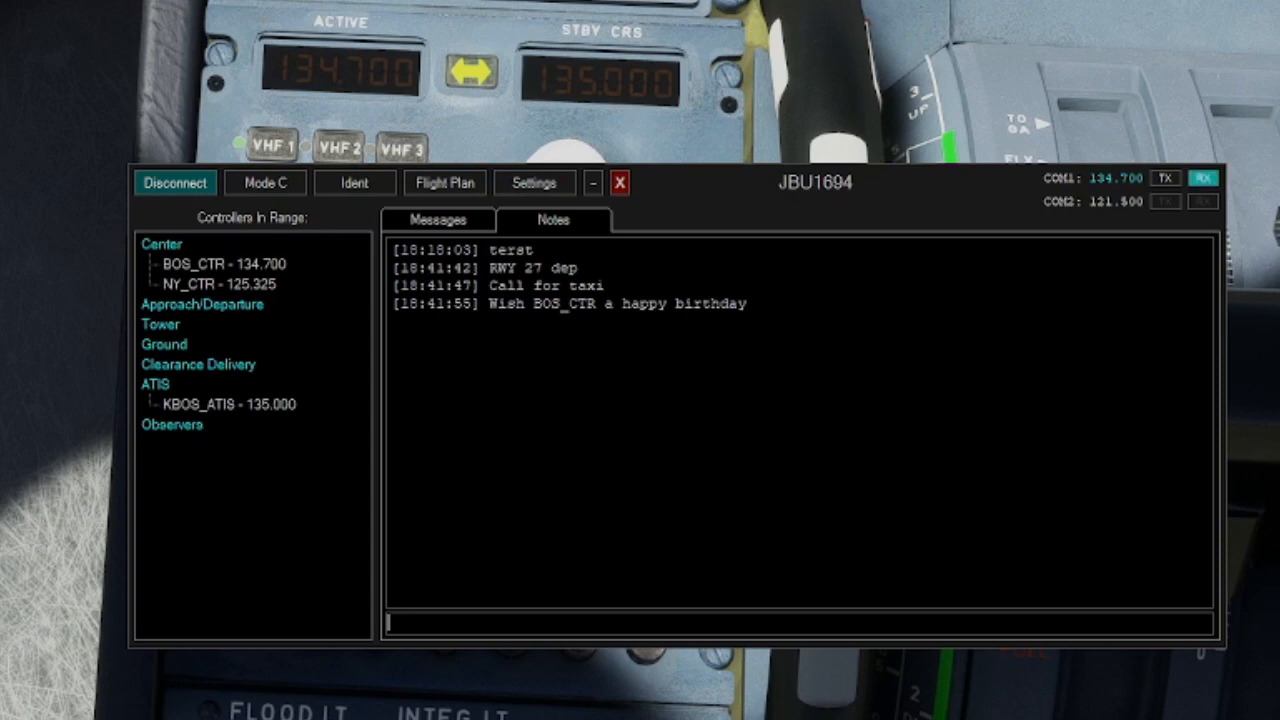
mouse_move(963, 222)
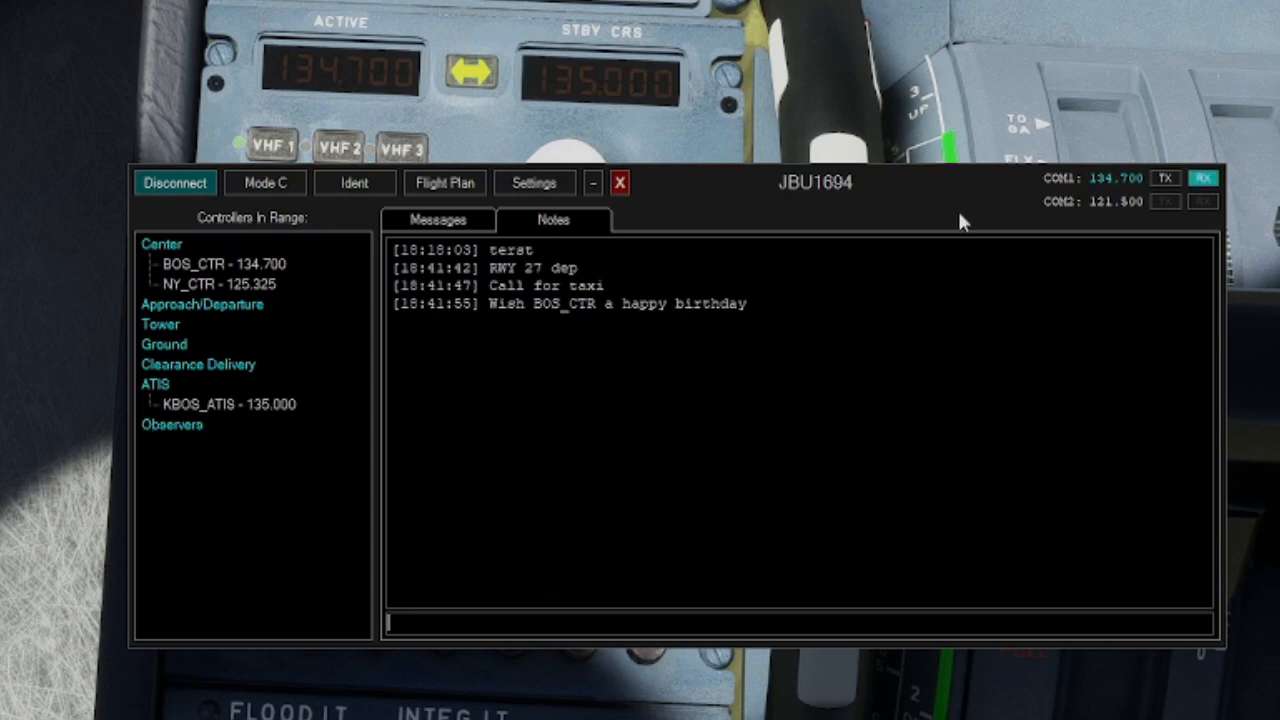